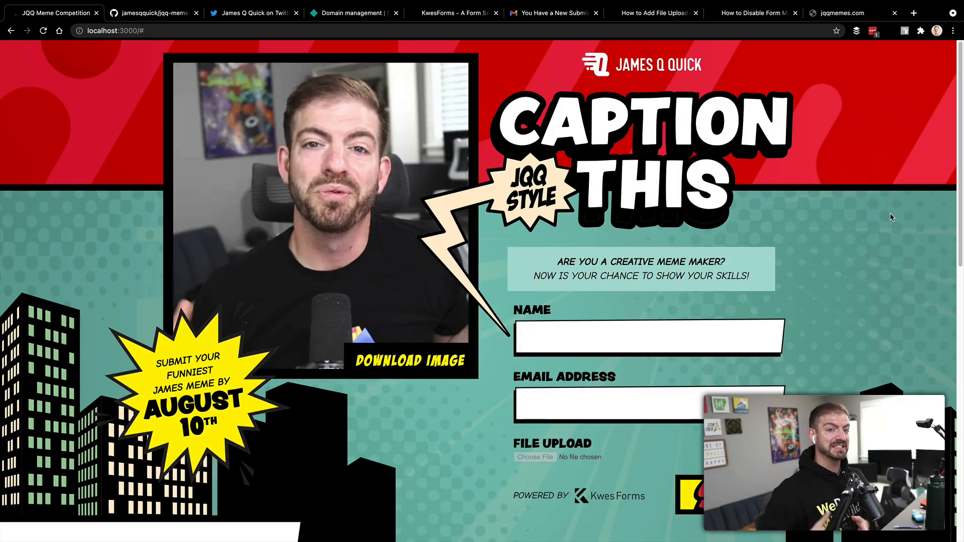
pyautogui.moveTo(616, 111)
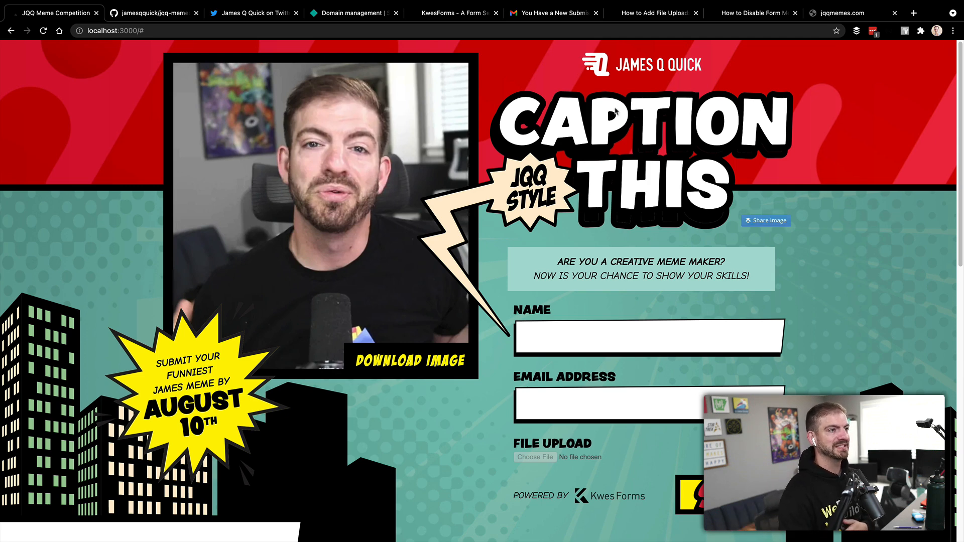
# Review the Caption This tweet, the meme site and the jqq-memes repo, then reach the KwesForms dashboard
pyautogui.click(252, 12)
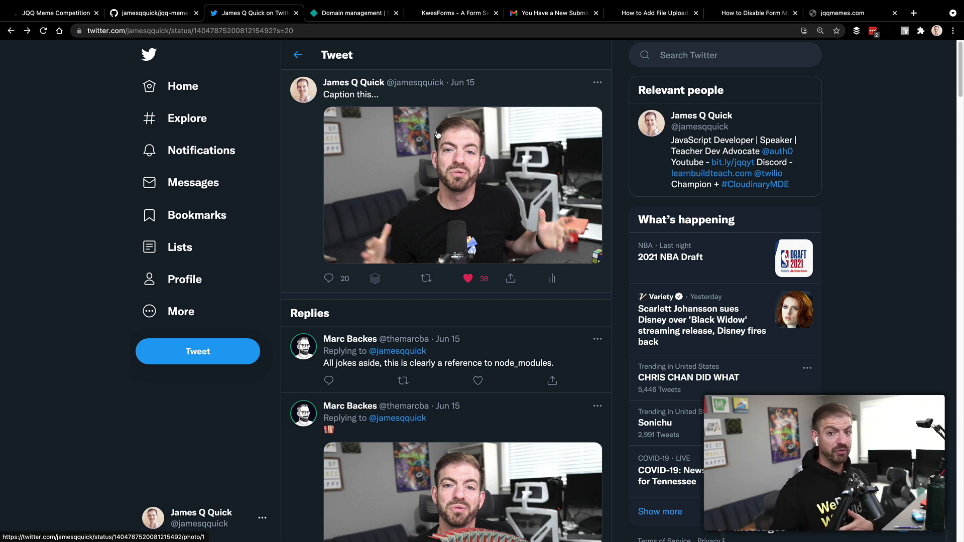
pyautogui.moveTo(398, 333)
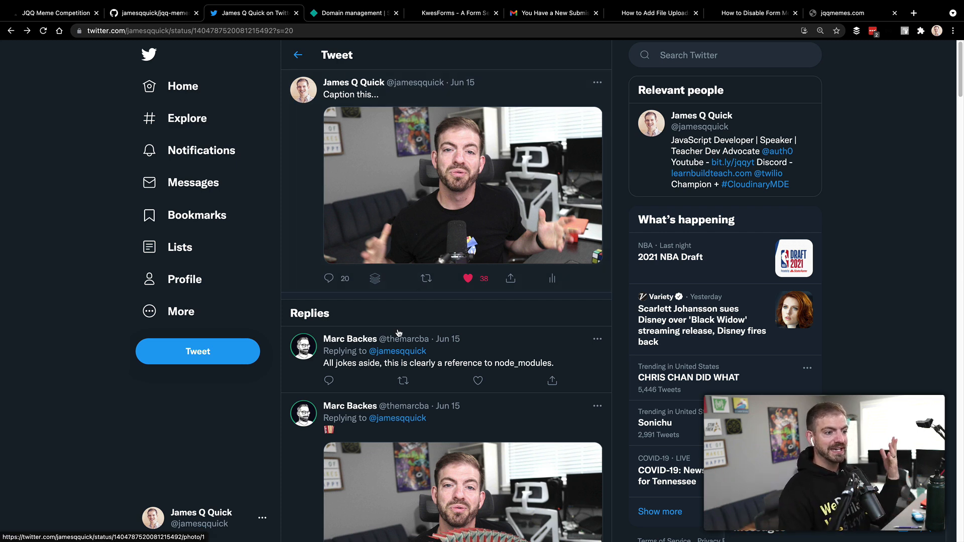
pyautogui.scroll(-3)
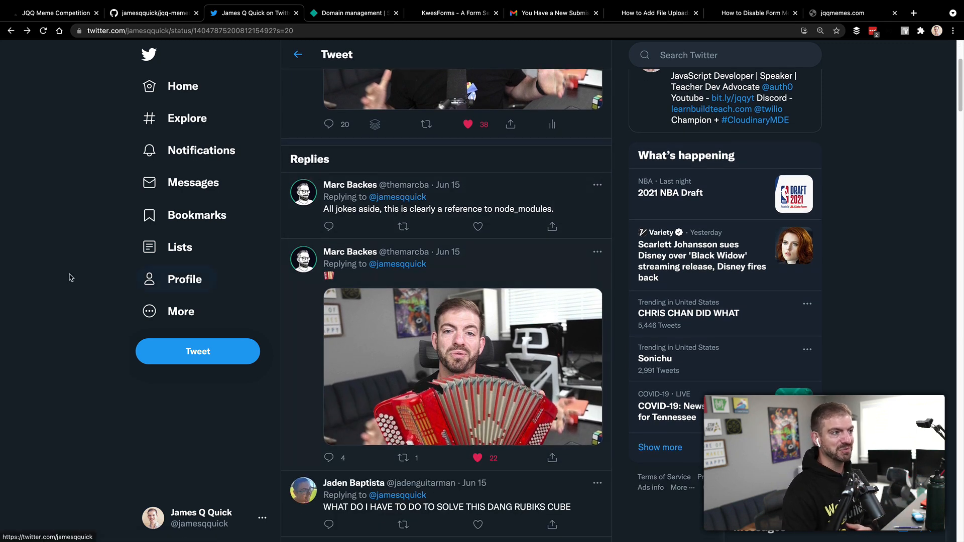
pyautogui.click(52, 12)
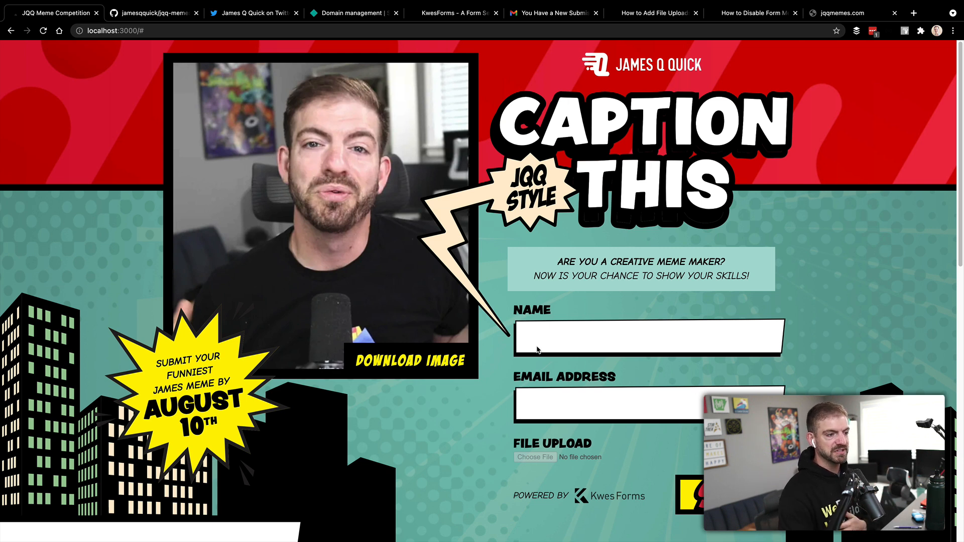
pyautogui.moveTo(292, 432)
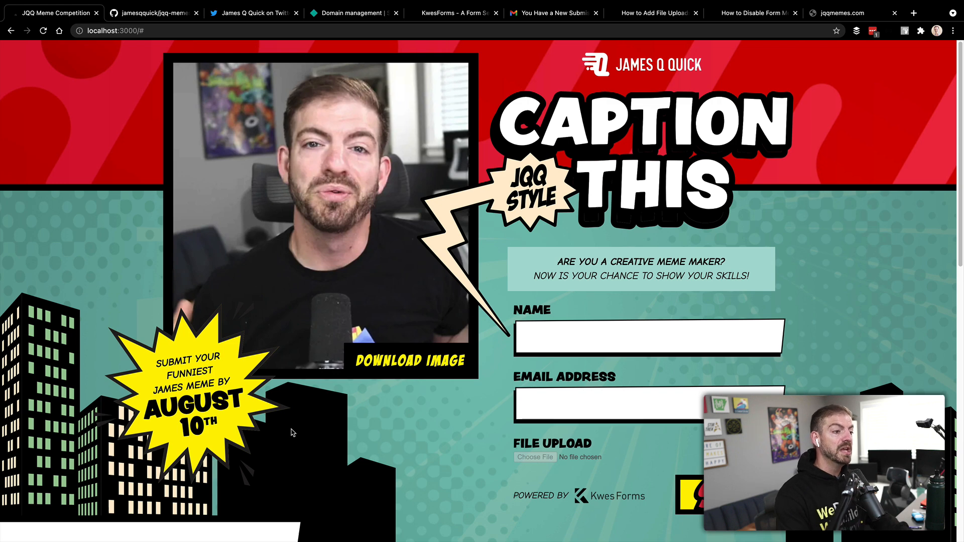
pyautogui.click(152, 12)
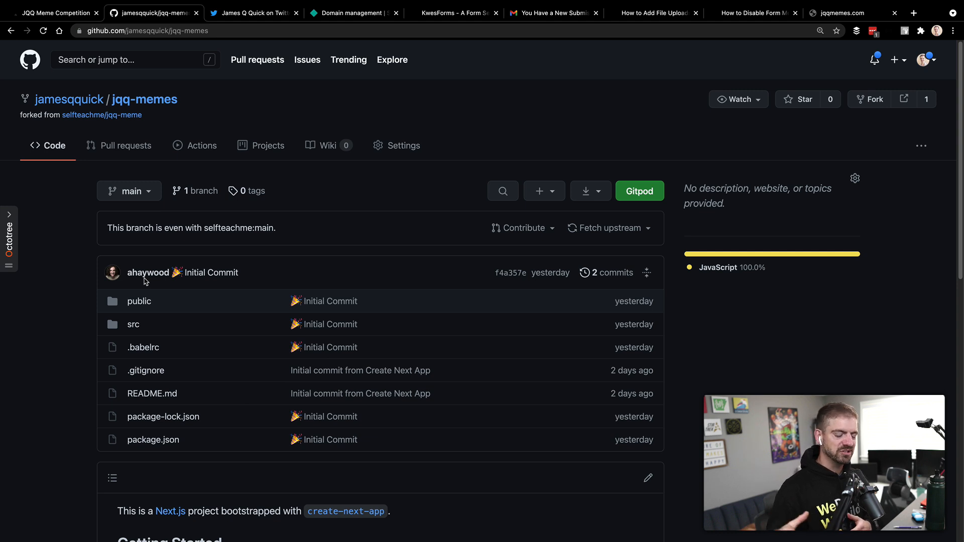
pyautogui.moveTo(60, 312)
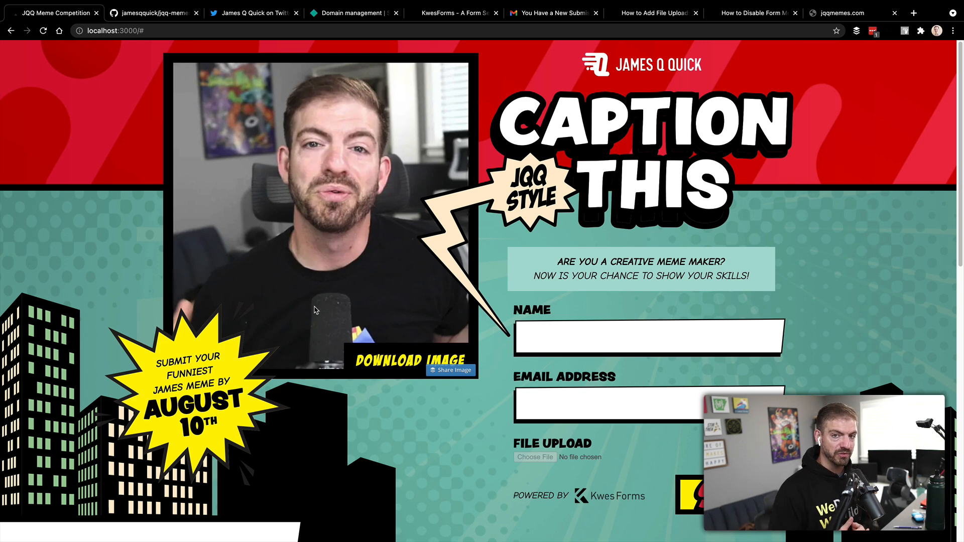
pyautogui.moveTo(280, 85)
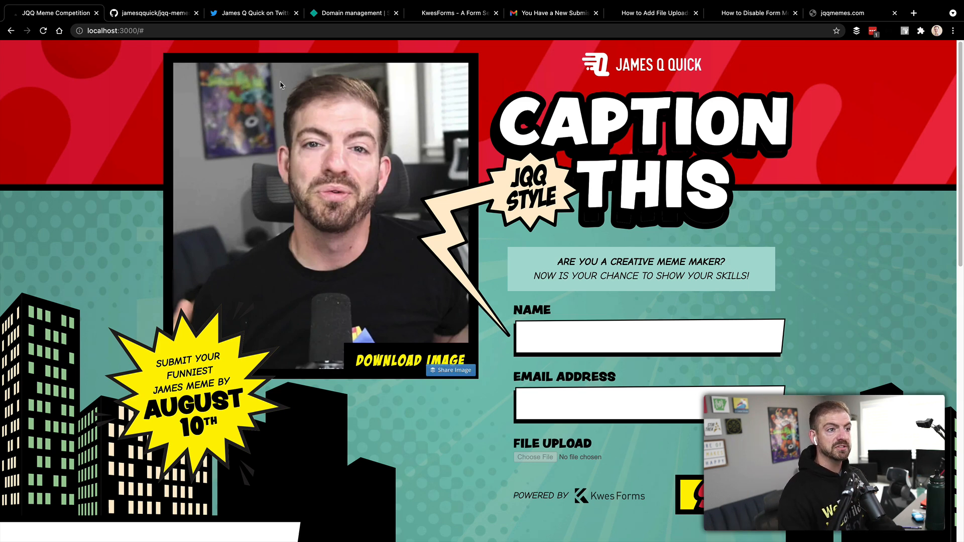
pyautogui.click(455, 12)
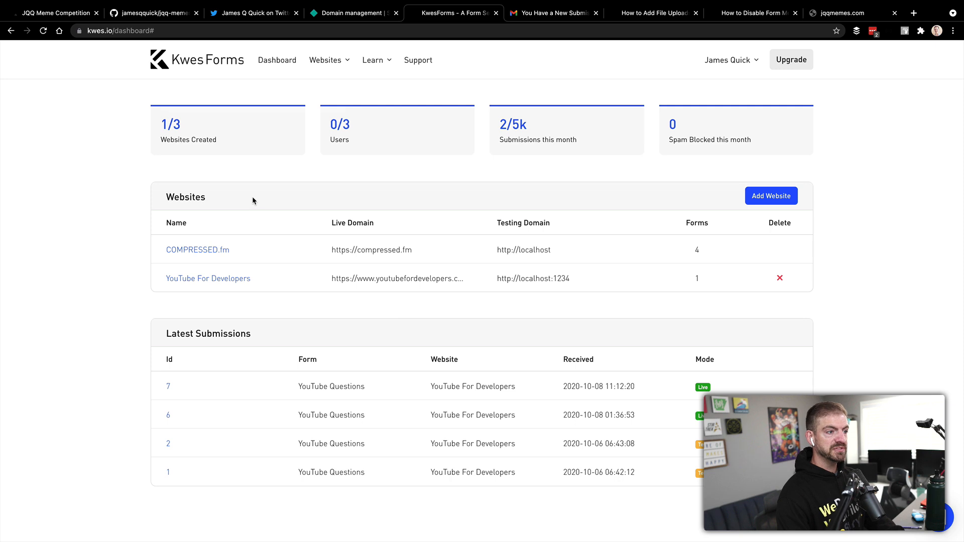
# Add a new website named JQQ Memes
pyautogui.click(771, 196)
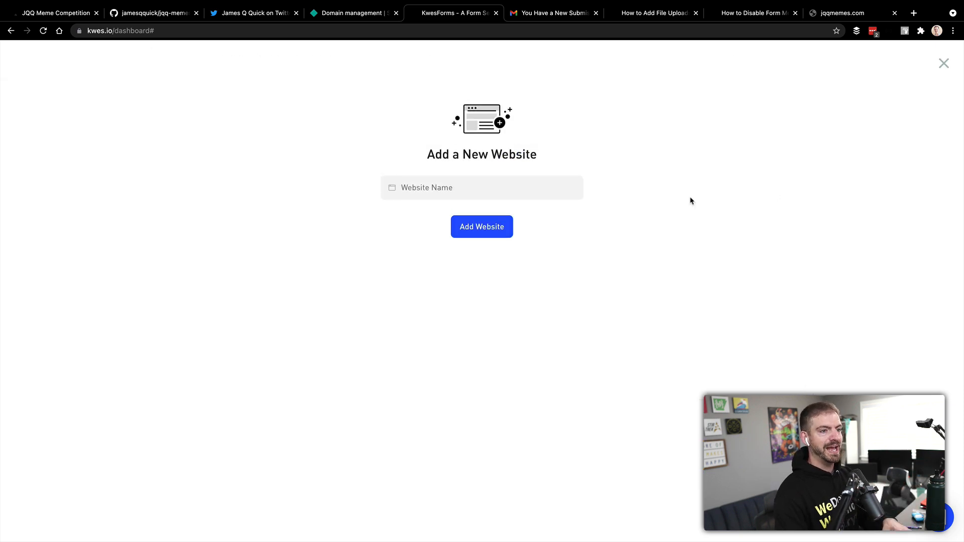
pyautogui.write('JQQ')
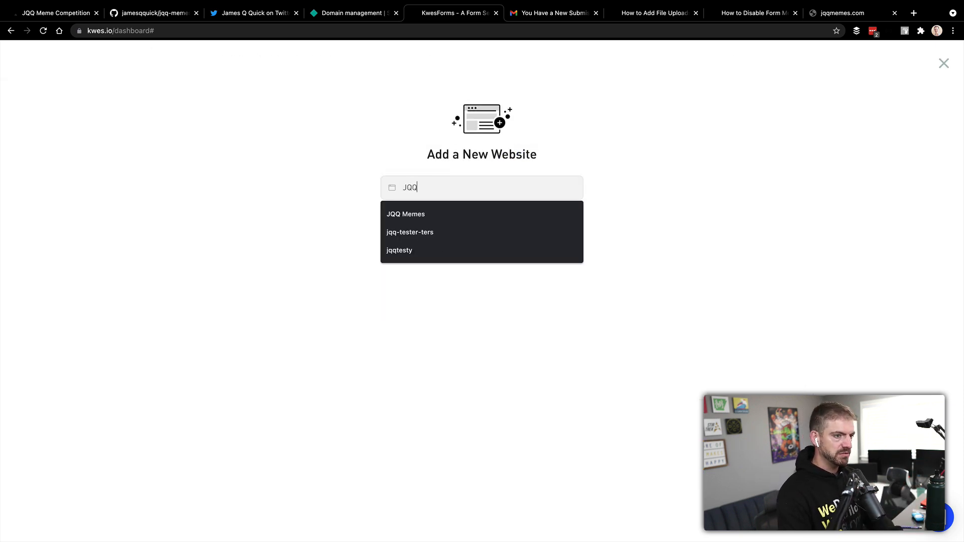
pyautogui.click(405, 214)
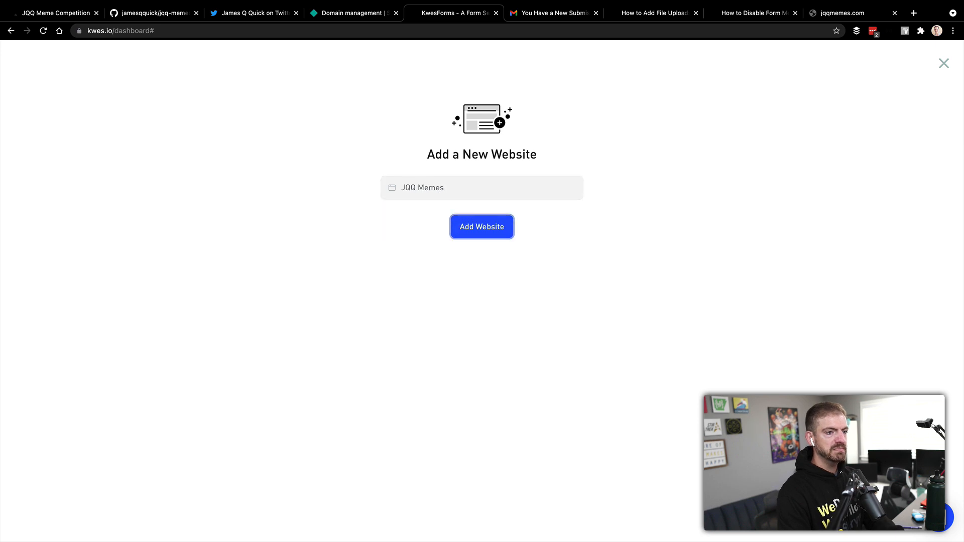
pyautogui.click(481, 226)
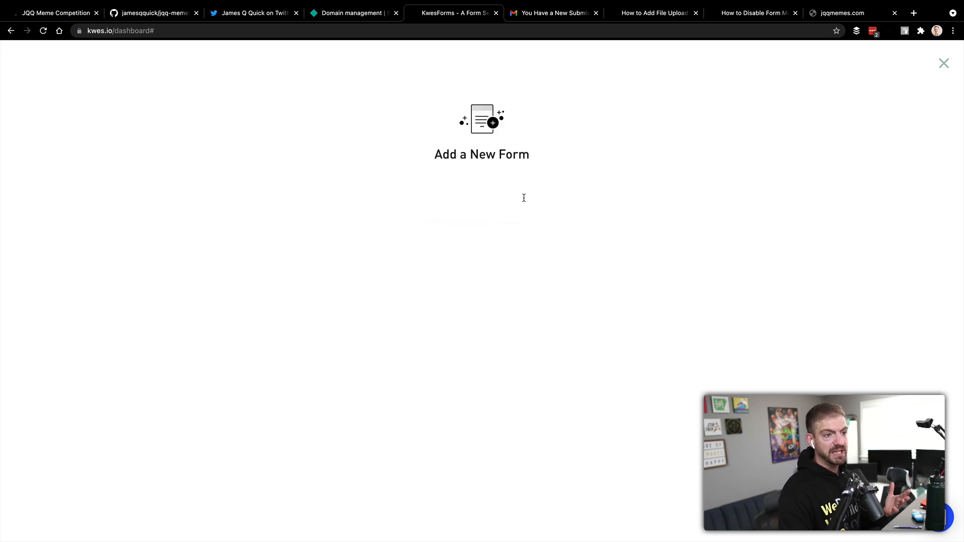
# Add a form named Meme Form to the JQQ Memes website
pyautogui.write('Mem')
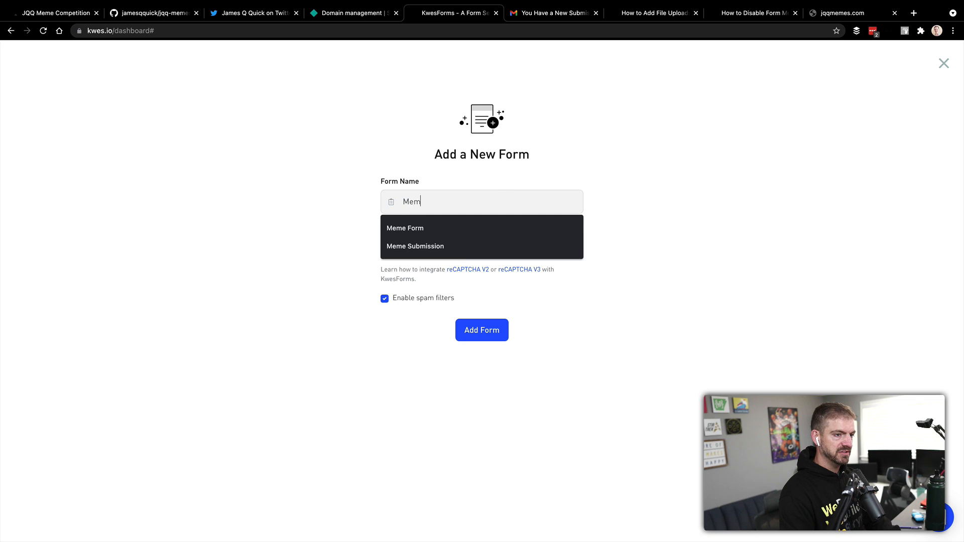
pyautogui.click(404, 228)
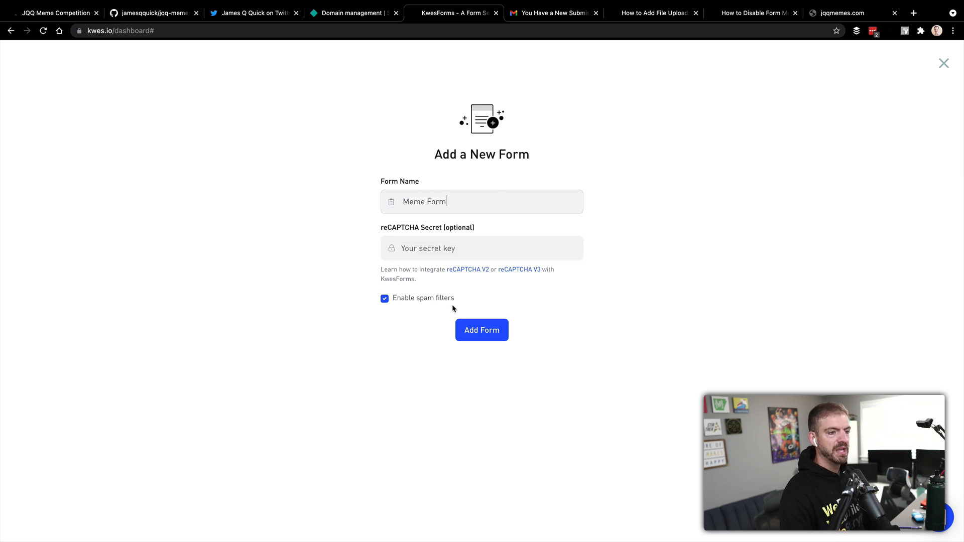
pyautogui.moveTo(417, 304)
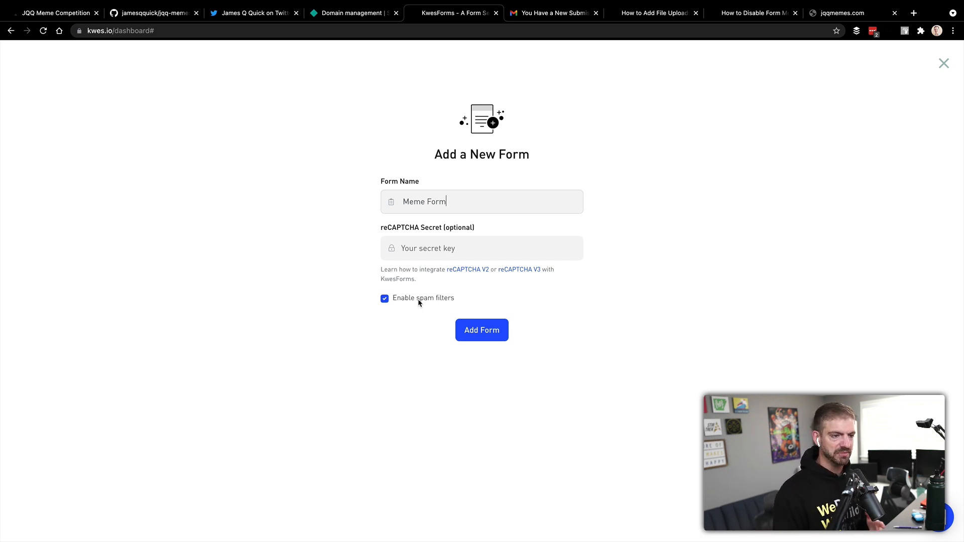
pyautogui.click(481, 329)
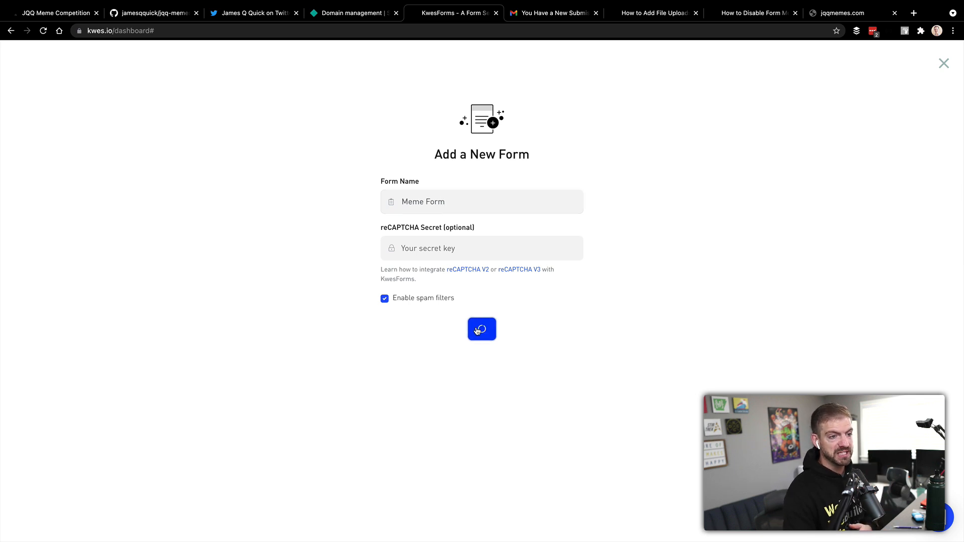
pyautogui.click(481, 329)
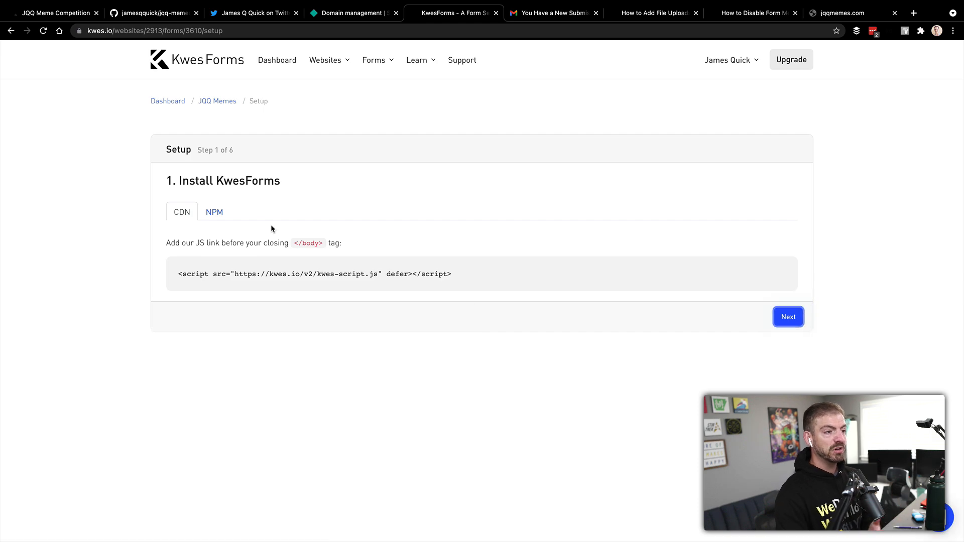
# Run npm install kwesforms and add a useEffect calling kwesforms.init() in the Home component
pyautogui.click(214, 212)
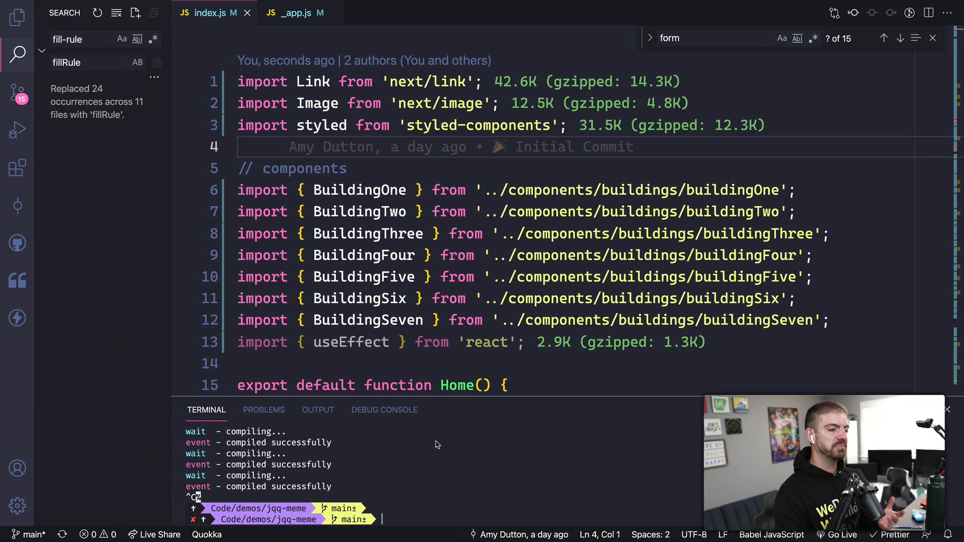
pyautogui.write('npm insta')
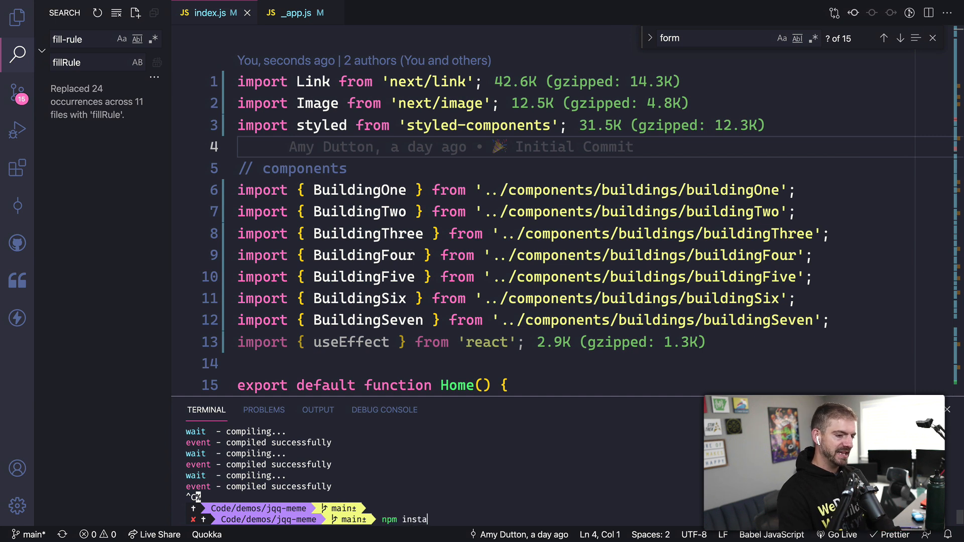
pyautogui.write('ll kwesfo')
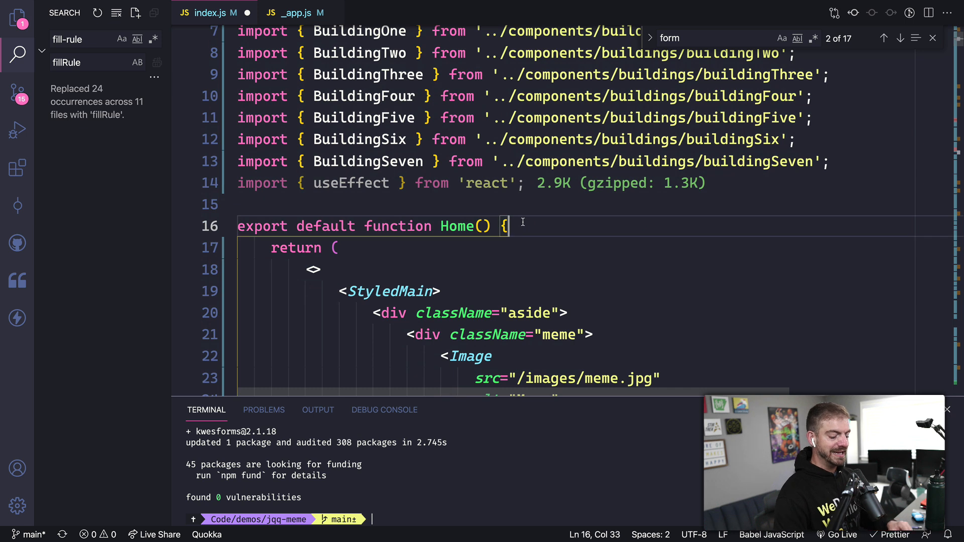
pyautogui.press('Enter')
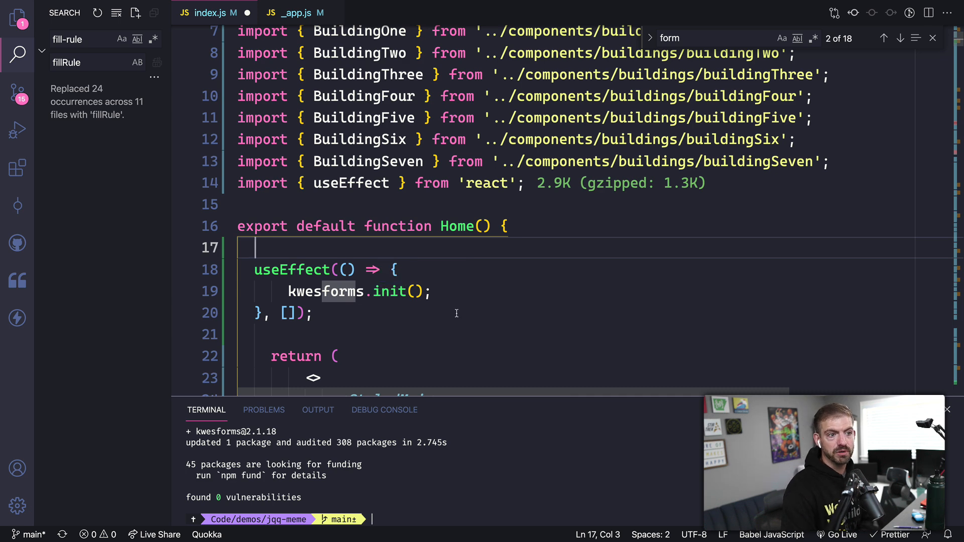
pyautogui.scroll(-3)
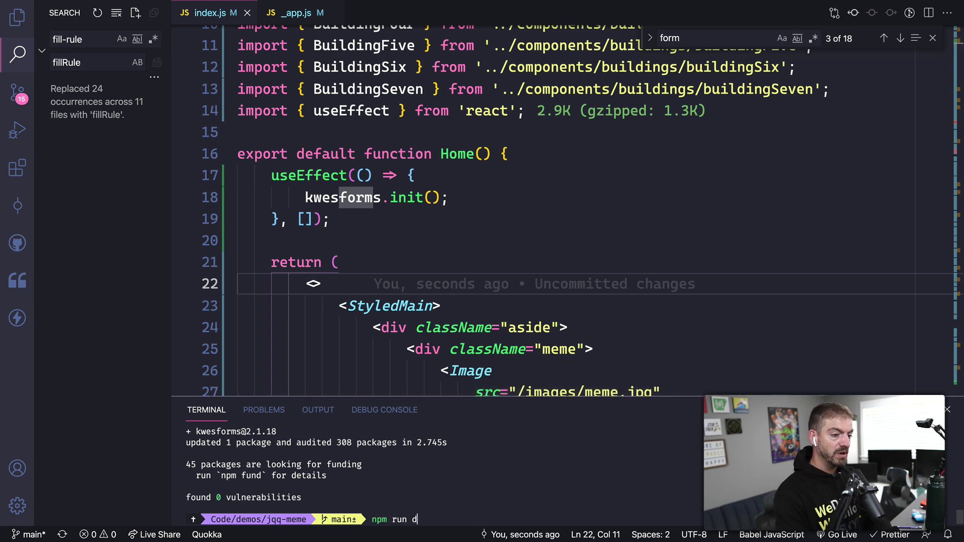
pyautogui.click(454, 12)
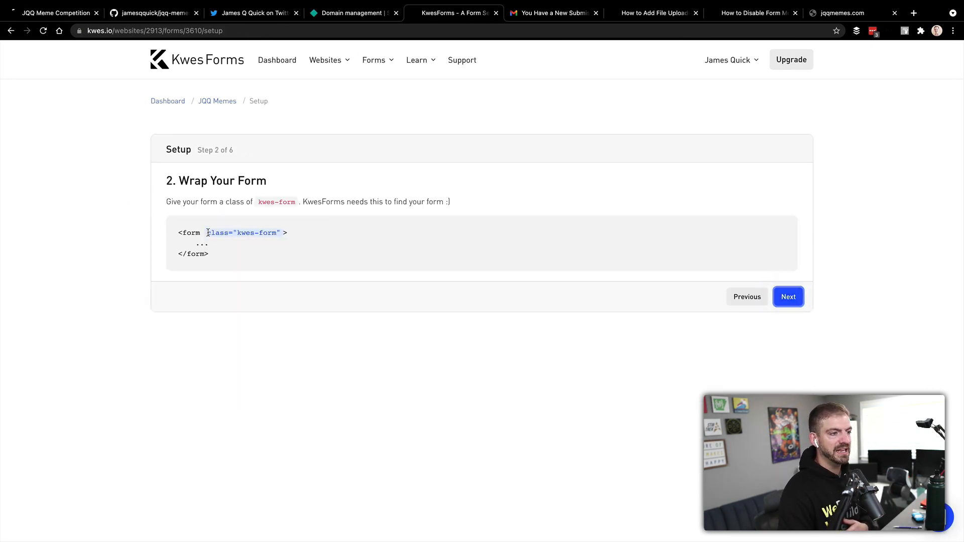
# Give the form tag className "kwes-form" and move the setup guide past the Wrap Your Form step
pyautogui.doubleClick(243, 232)
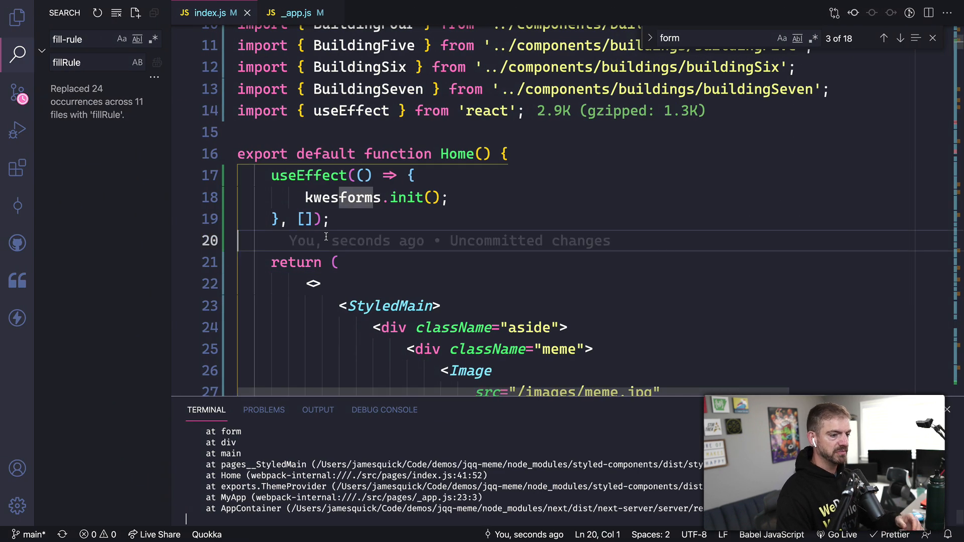
pyautogui.click(884, 37)
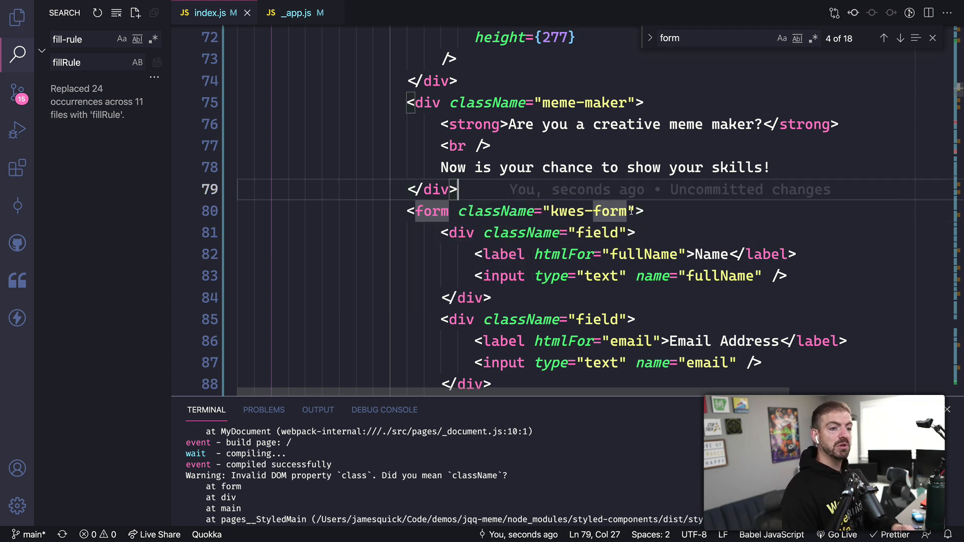
pyautogui.click(627, 211)
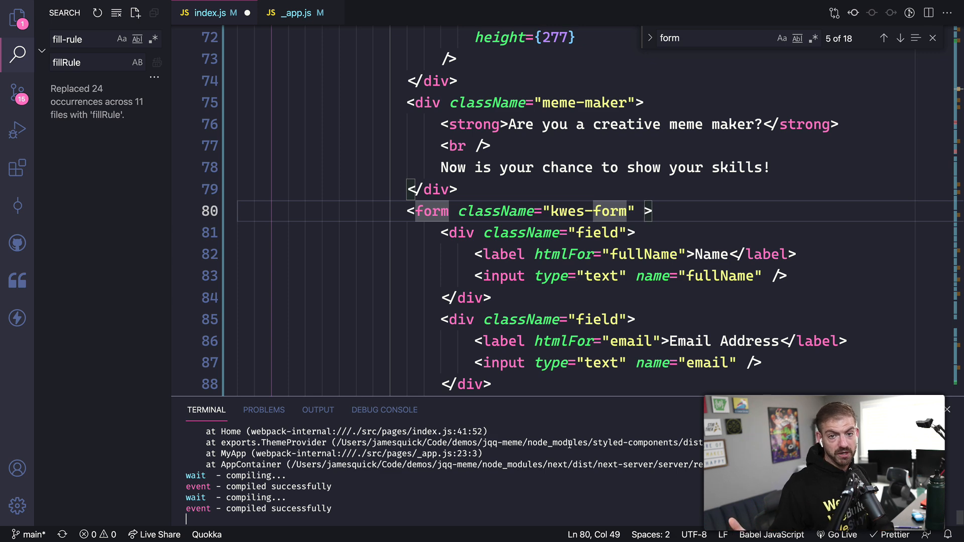
pyautogui.click(454, 12)
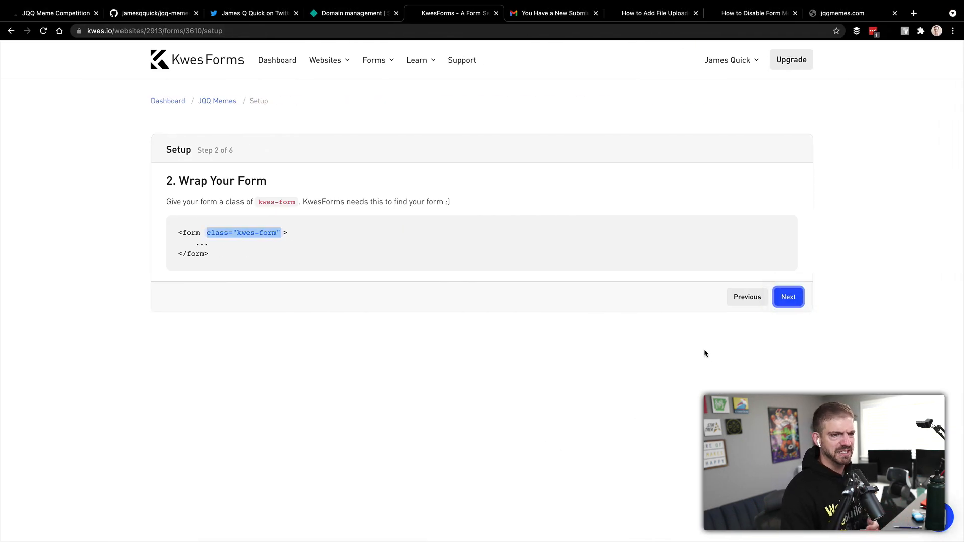
pyautogui.click(787, 296)
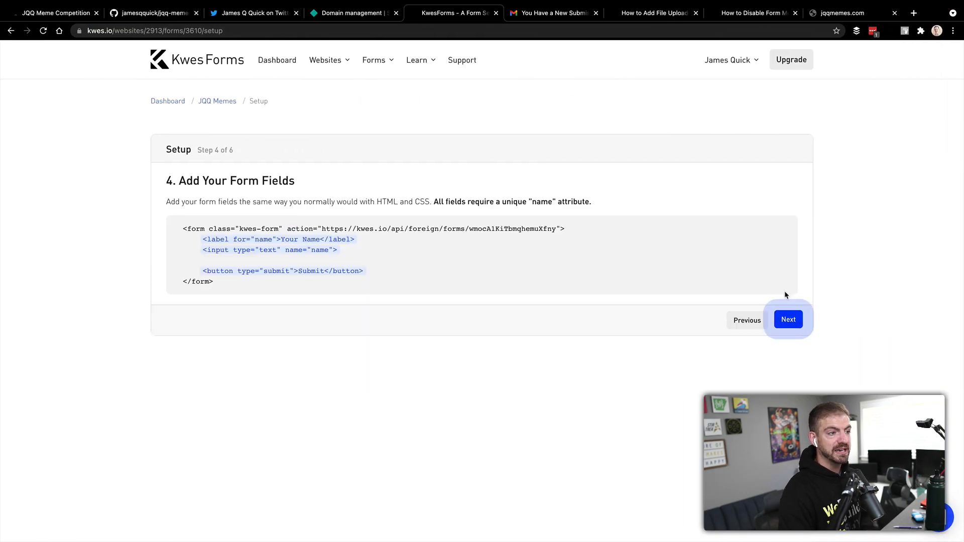
pyautogui.moveTo(445, 258)
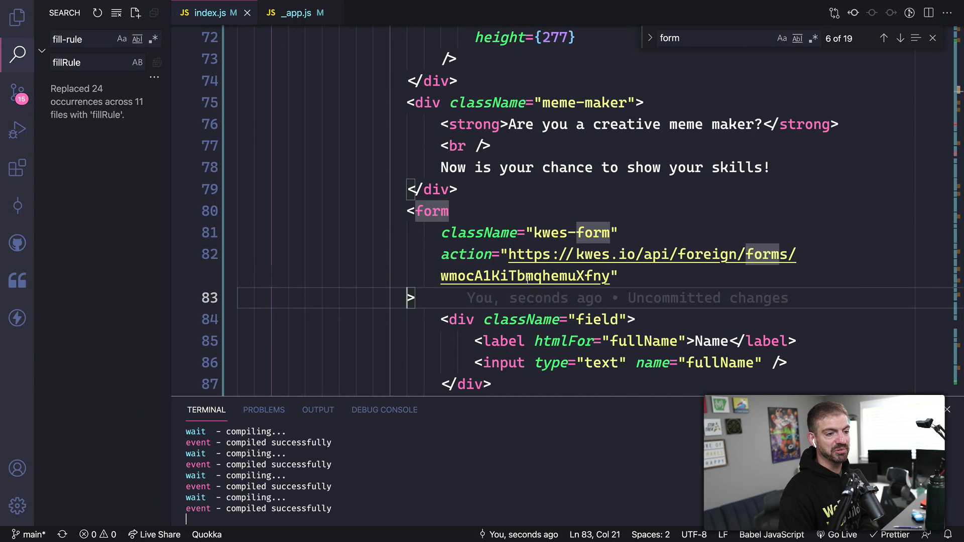
# Scroll through index.js to compare the form markup with the setup guide
pyautogui.scroll(-3)
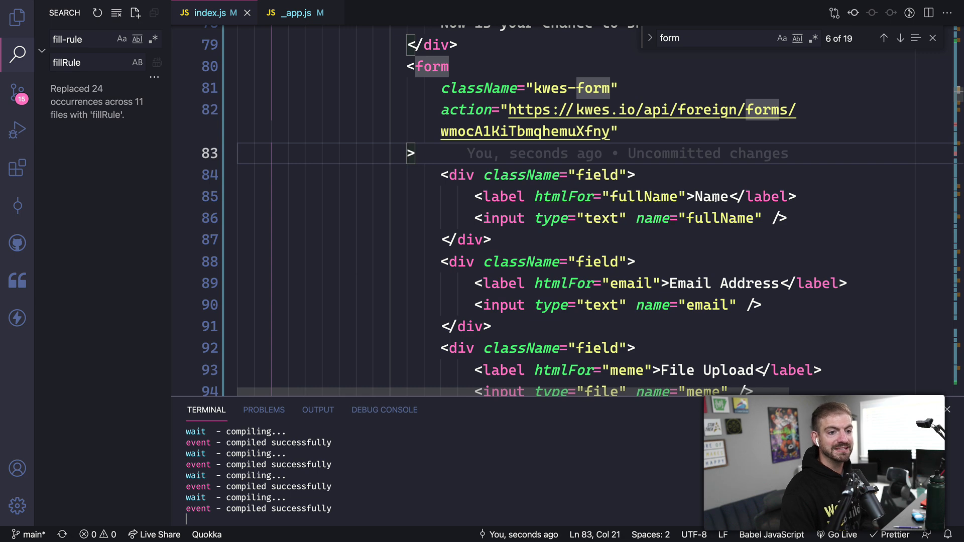
pyautogui.scroll(-3)
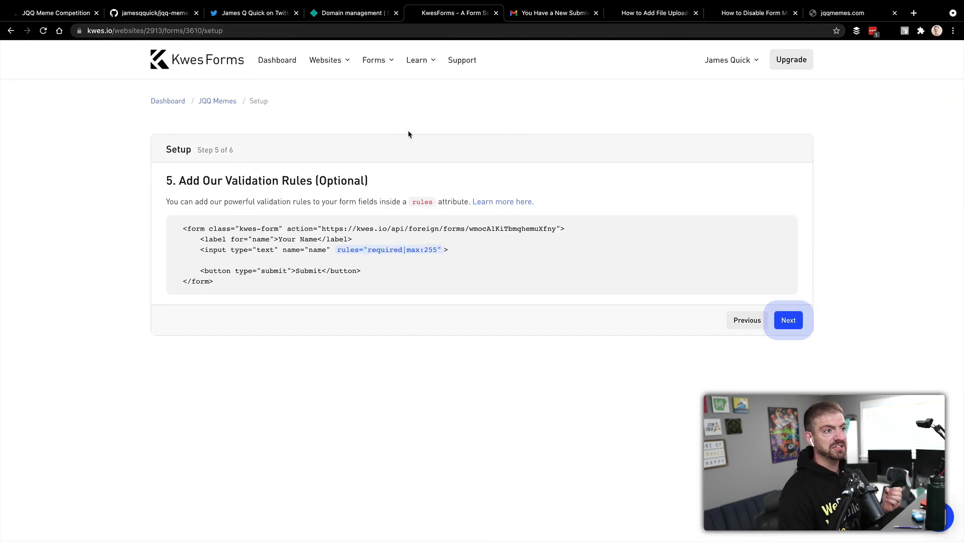
# Submit the empty form on localhost, add no-error-message="true" to the form tag, and resubmit
pyautogui.click(52, 12)
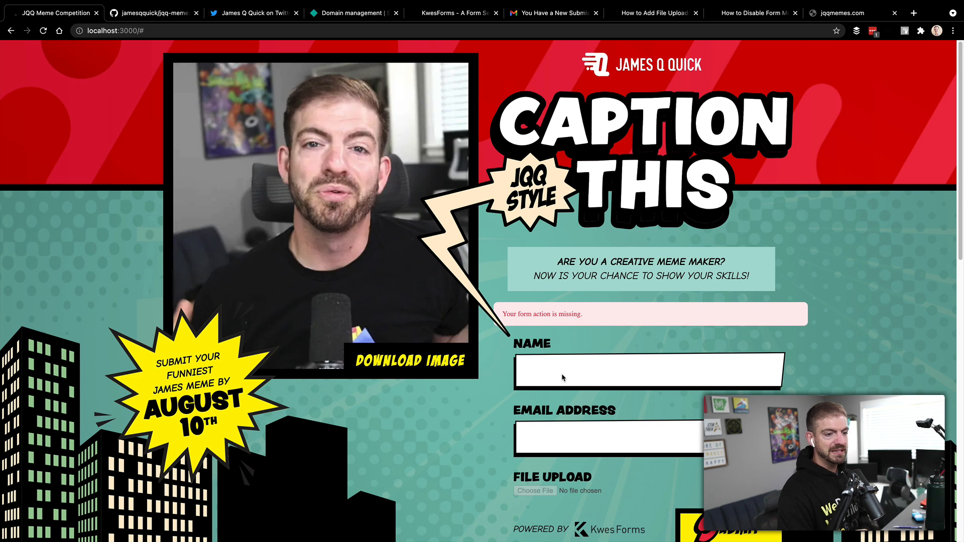
pyautogui.click(648, 370)
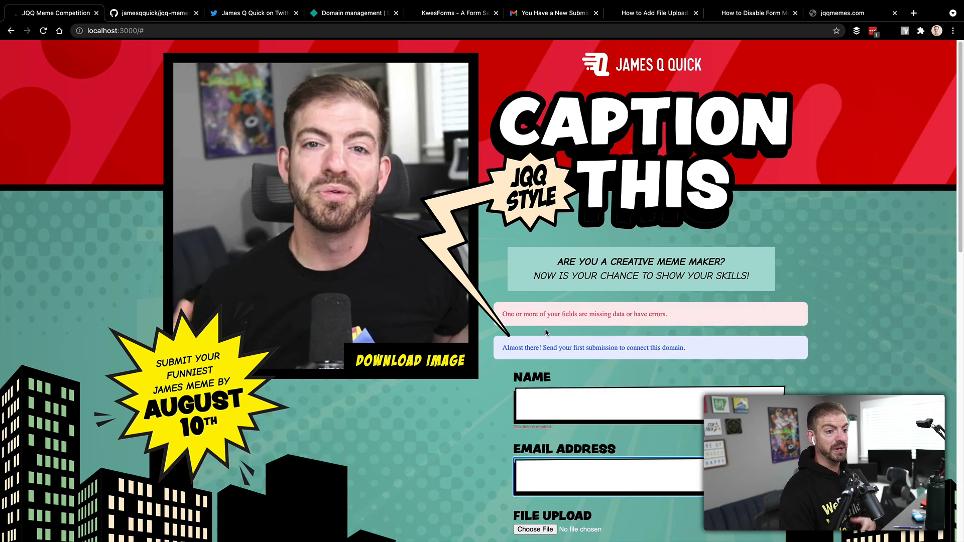
pyautogui.moveTo(601, 311)
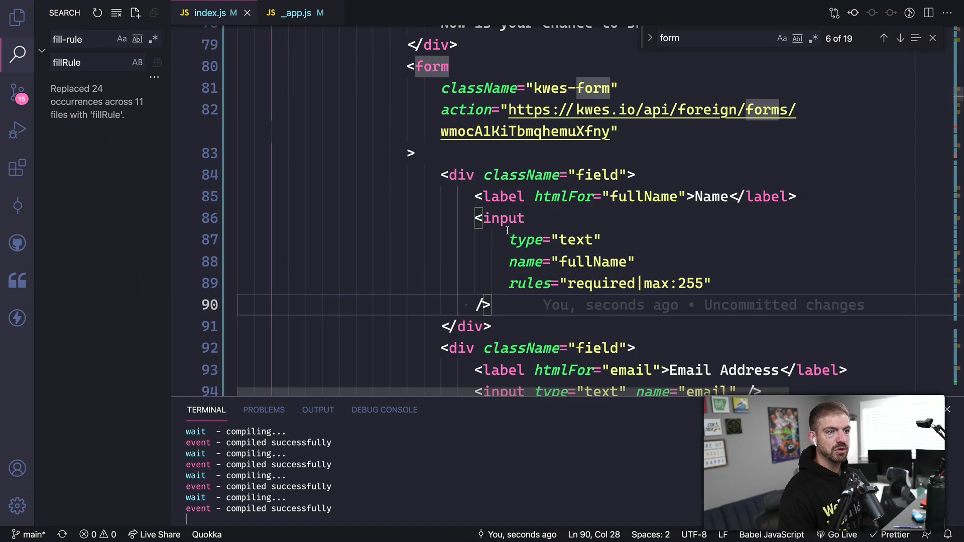
pyautogui.write('no')
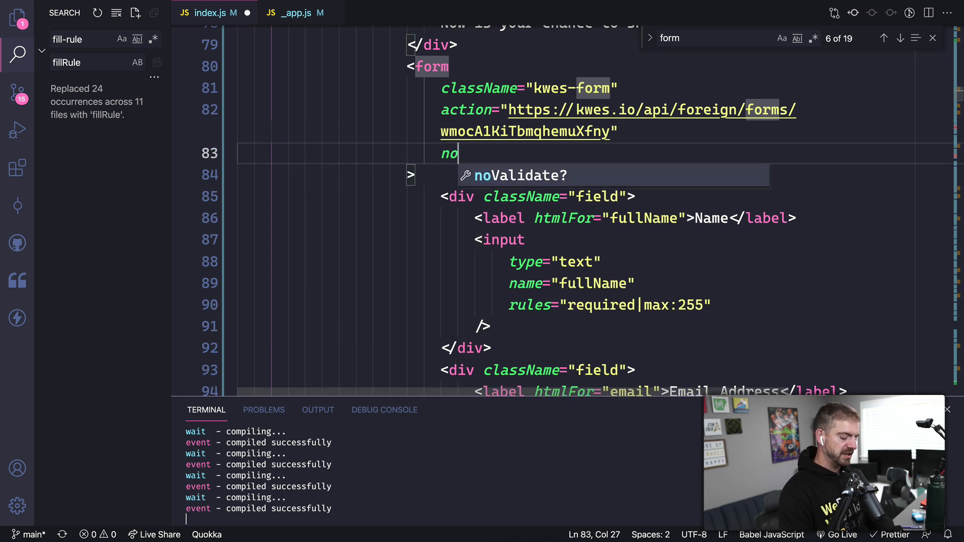
pyautogui.write('-error-message')
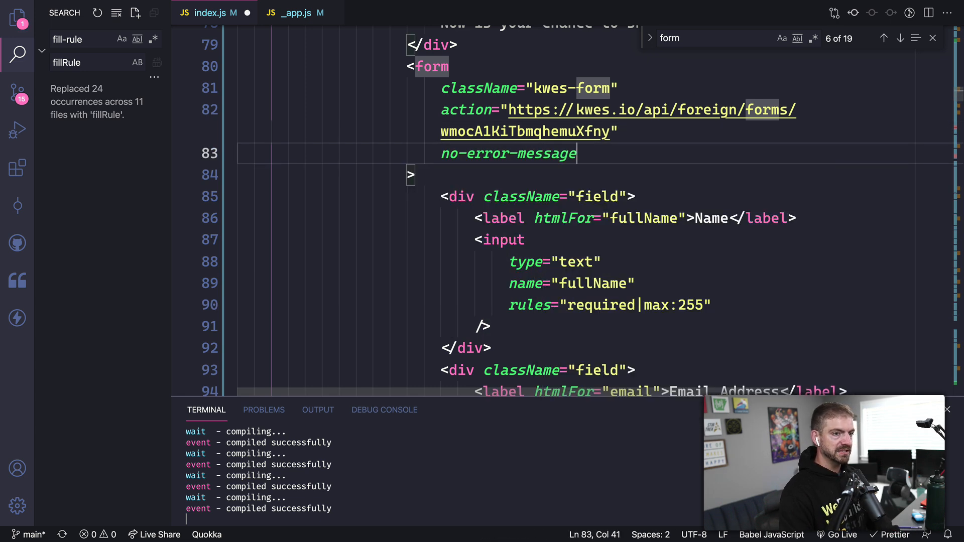
pyautogui.write('="tru')
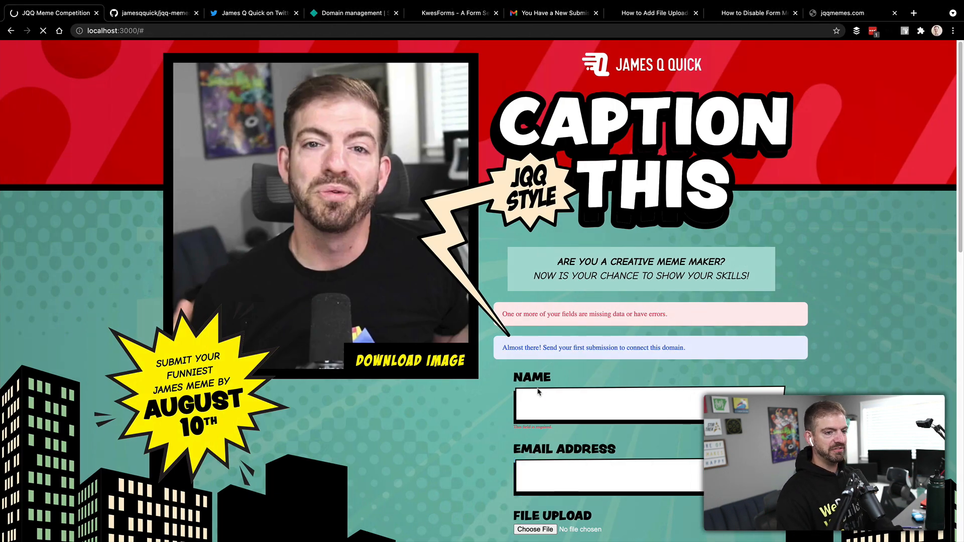
pyautogui.click(649, 371)
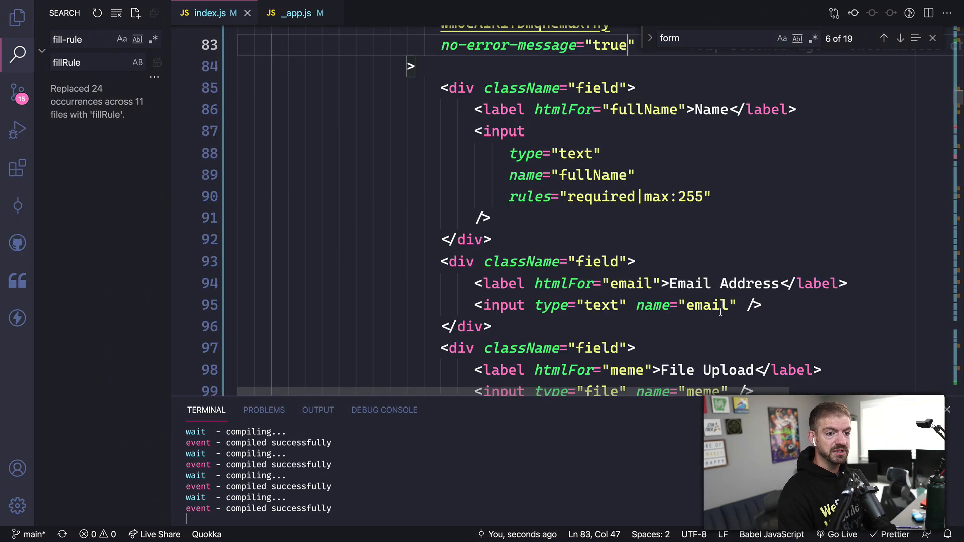
pyautogui.write('rules')
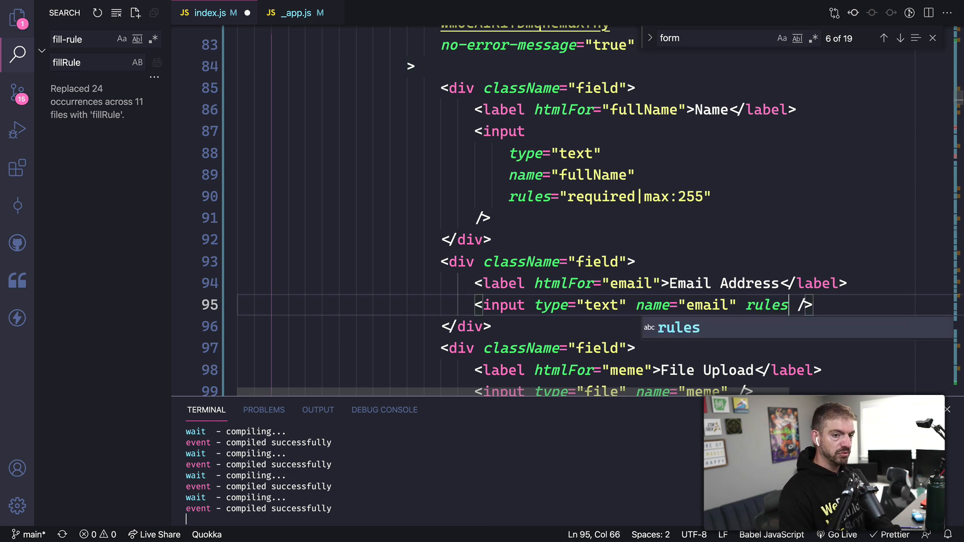
pyautogui.write('="email"')
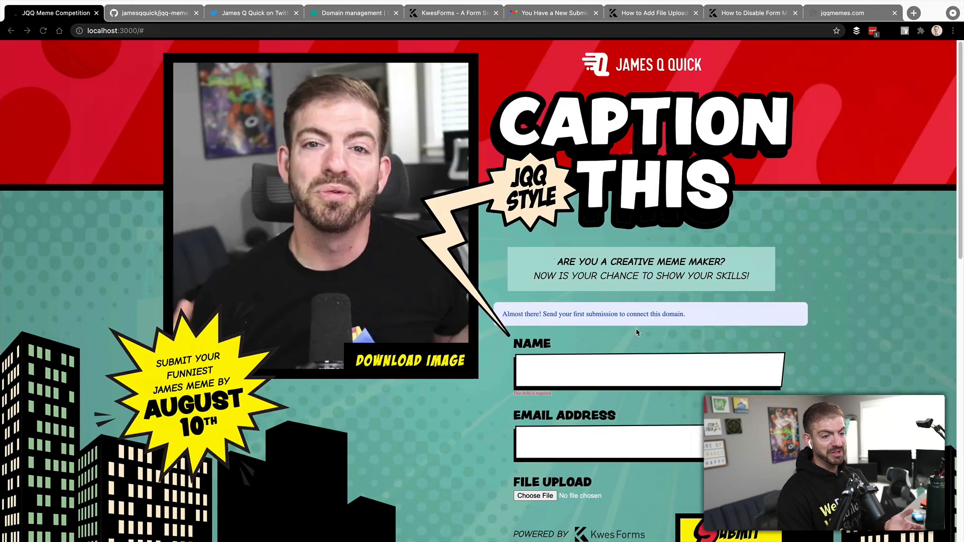
pyautogui.write('ADSA')
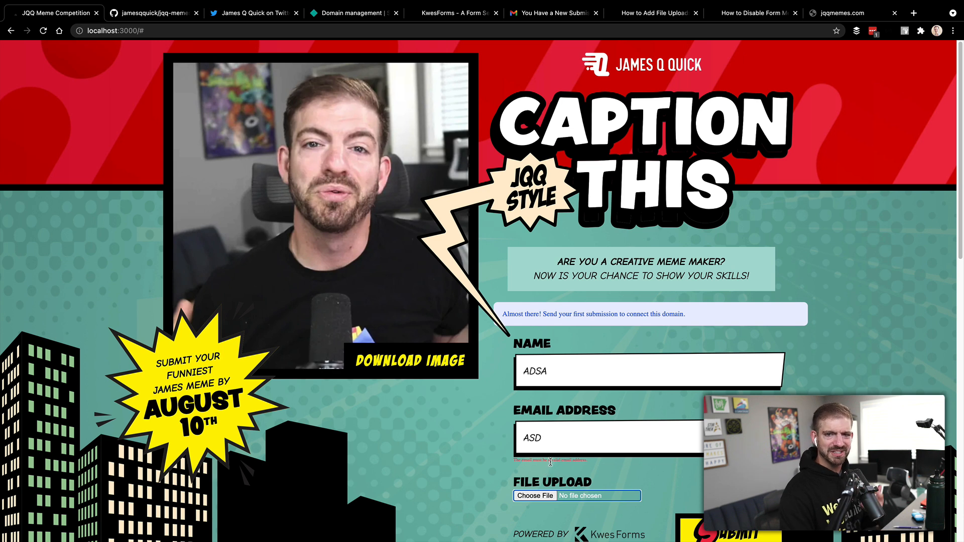
pyautogui.click(609, 437)
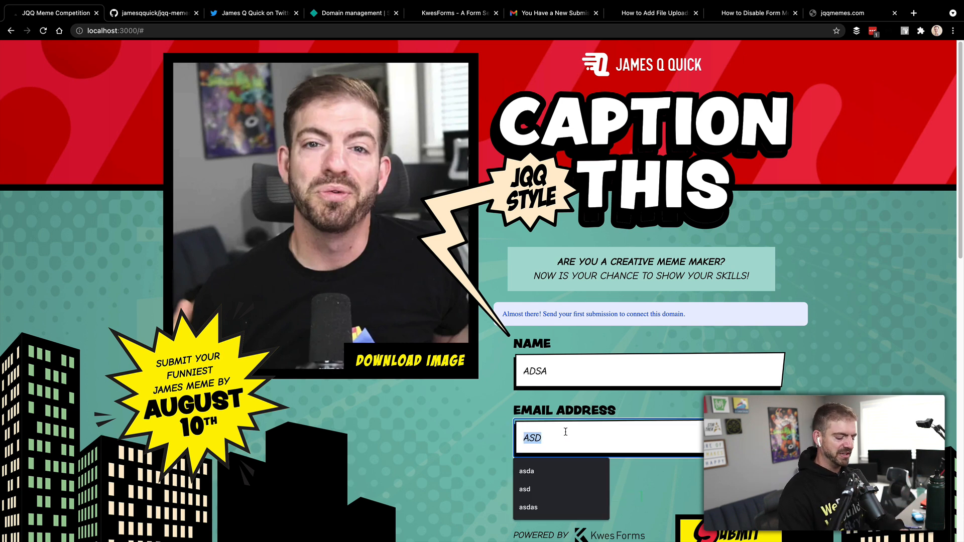
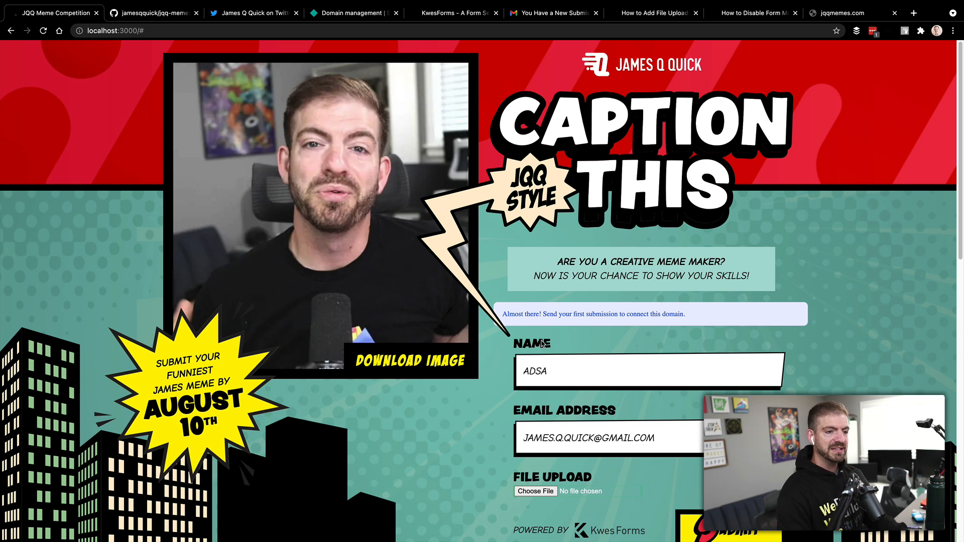
pyautogui.moveTo(643, 314)
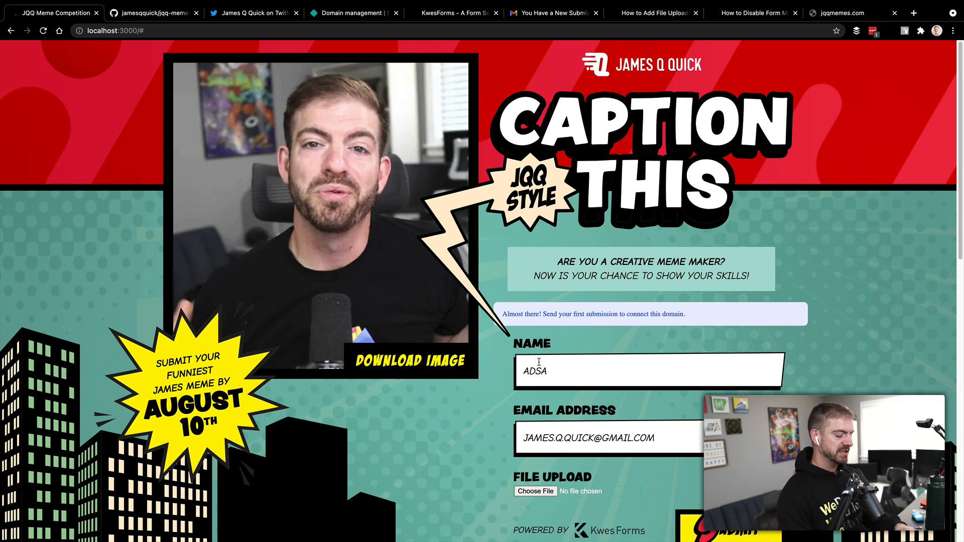
# Check the GitHub repo, domain settings and the waiting KwesForms setup, then return to the local form
pyautogui.click(152, 12)
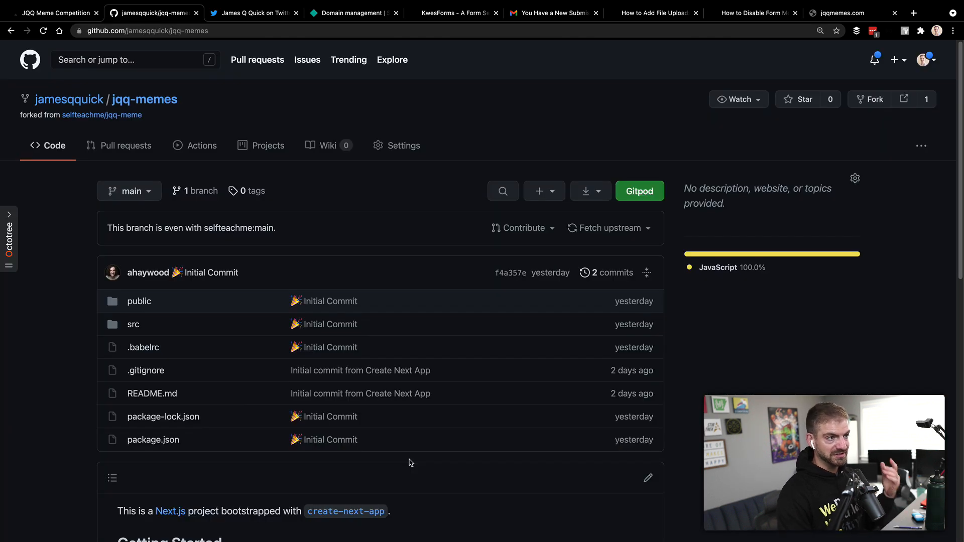
pyautogui.click(354, 13)
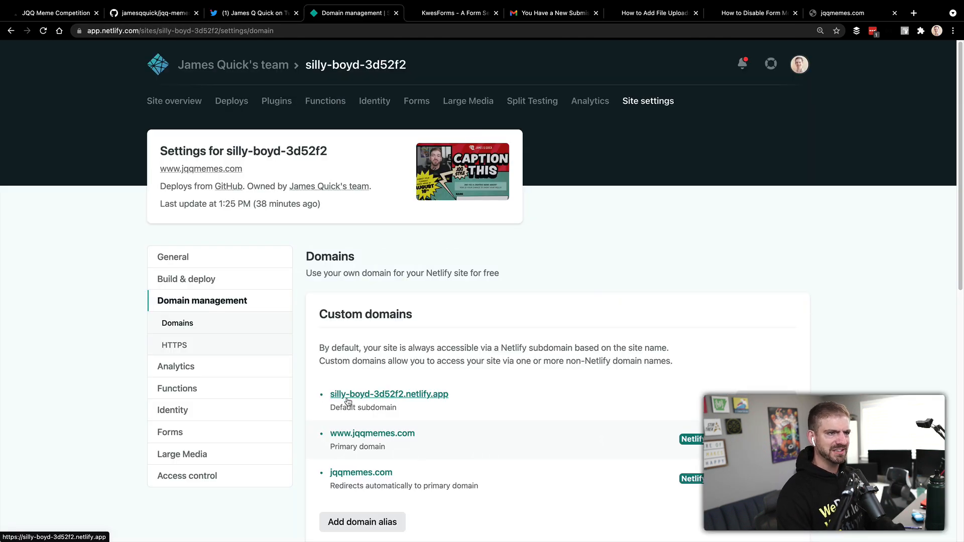
pyautogui.click(453, 12)
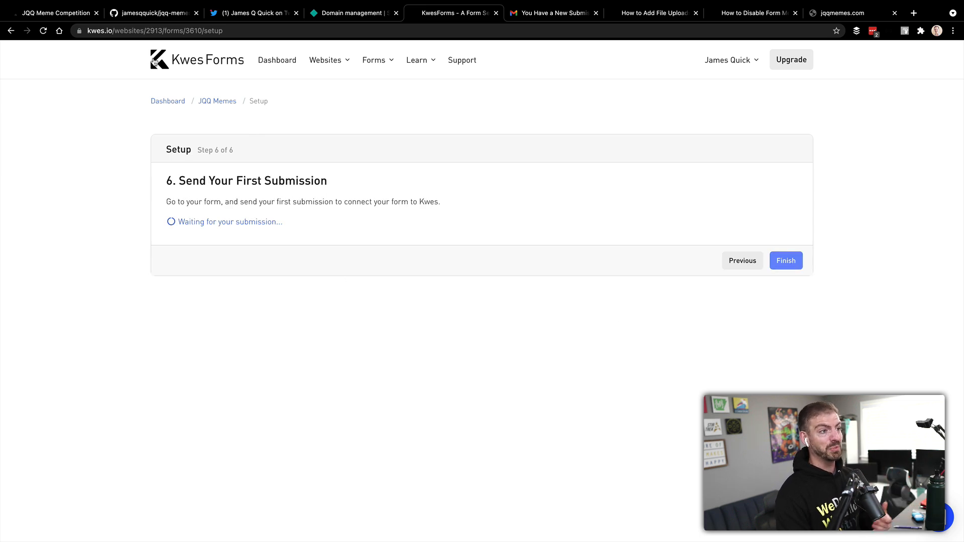
pyautogui.click(52, 12)
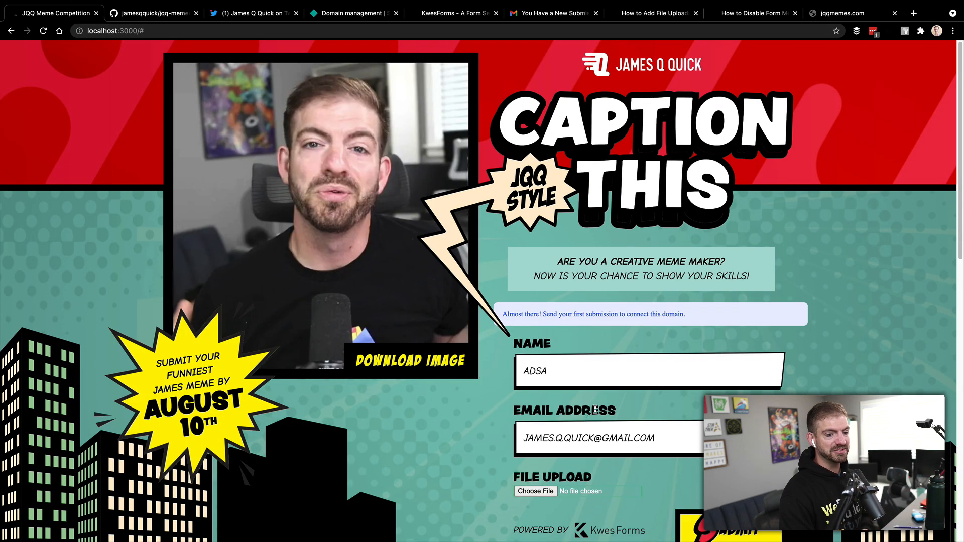
pyautogui.scroll(-3)
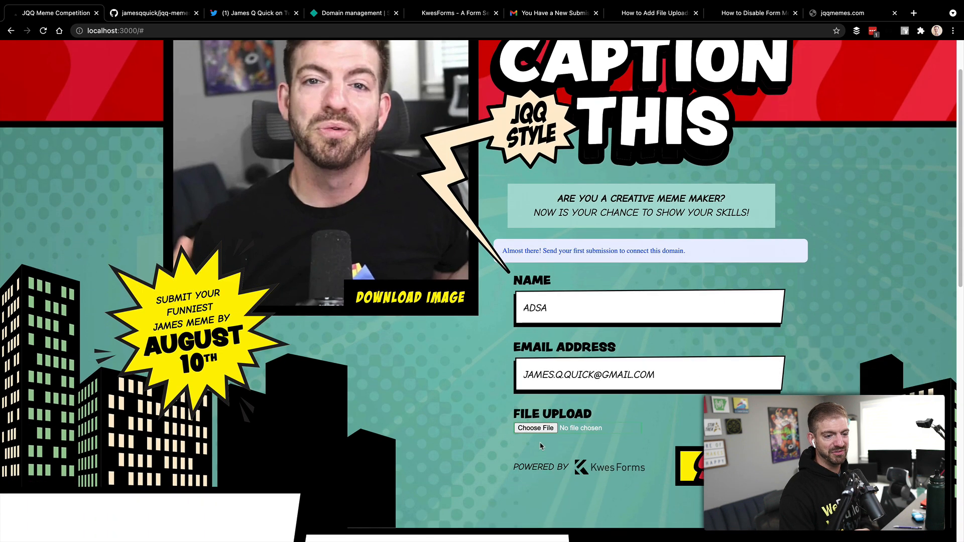
# Attach '3 Favorite JavaScript Snippets.jpg' and submit the meme form
pyautogui.click(534, 428)
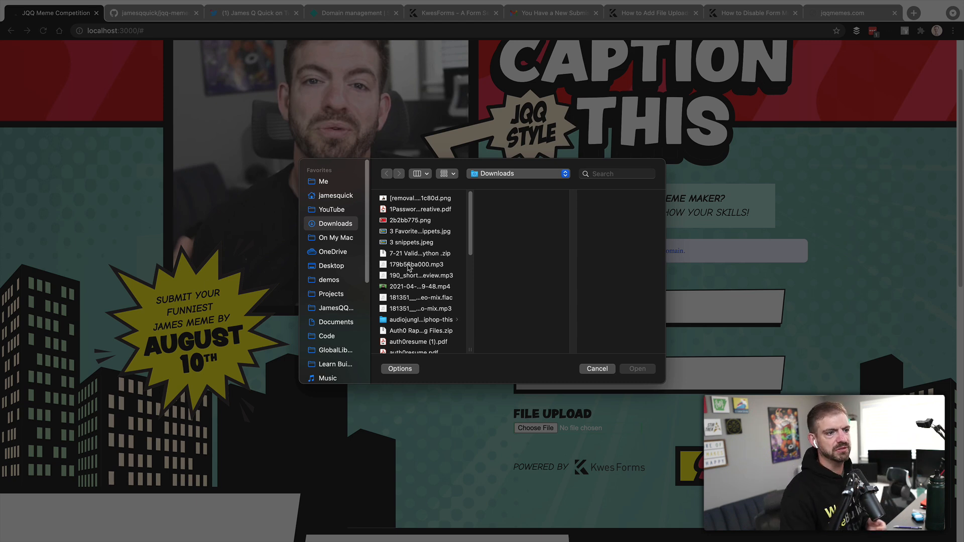
pyautogui.click(417, 231)
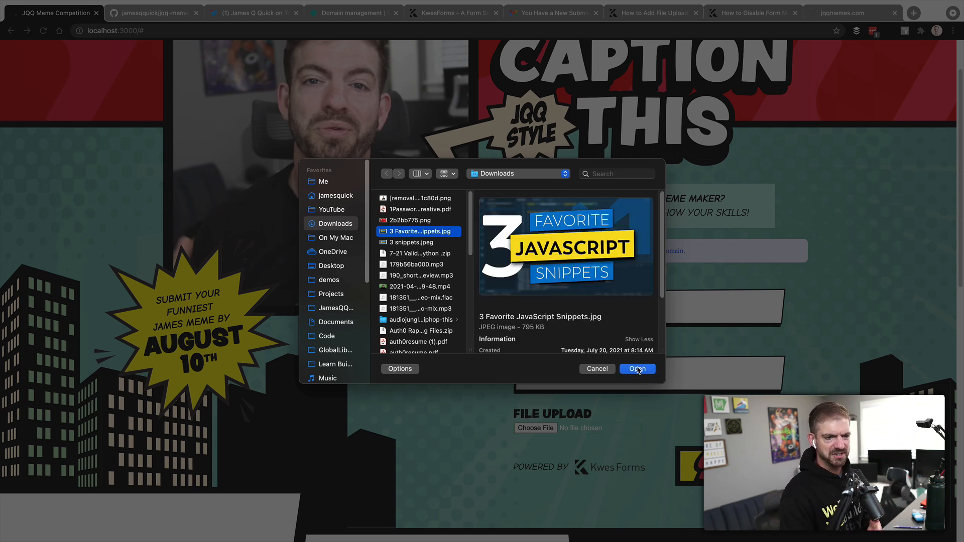
pyautogui.click(637, 369)
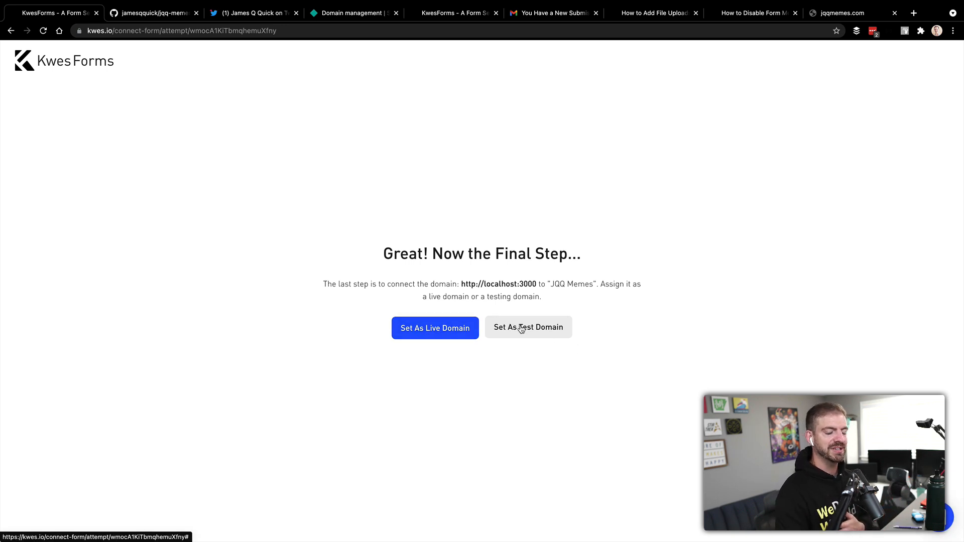
# Register localhost:3000 as a testing domain and view the Meme Form's first submission
pyautogui.click(528, 327)
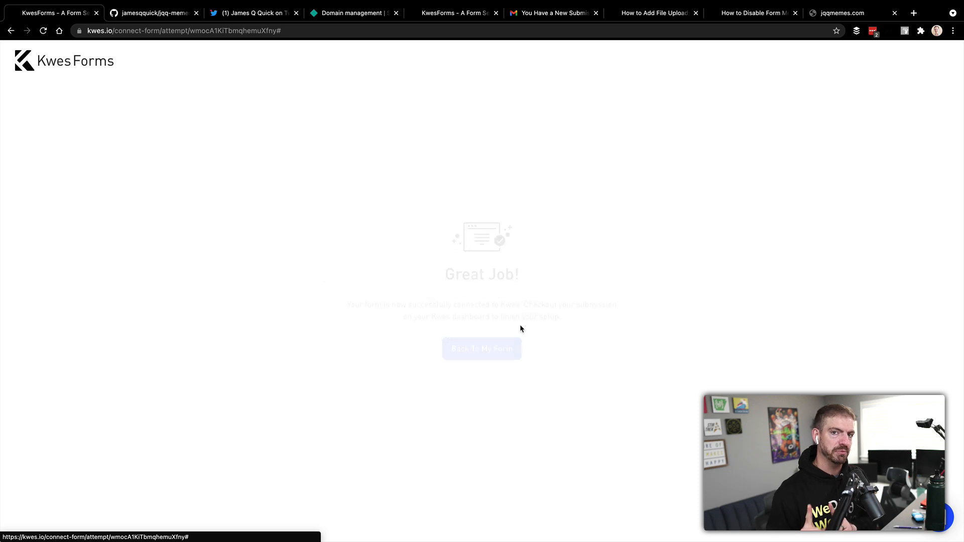
pyautogui.click(481, 347)
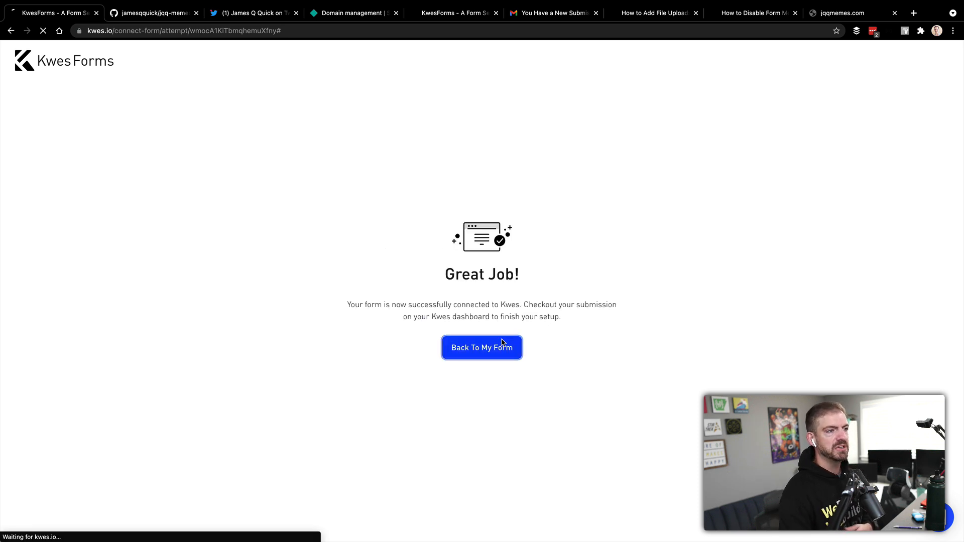
pyautogui.click(481, 347)
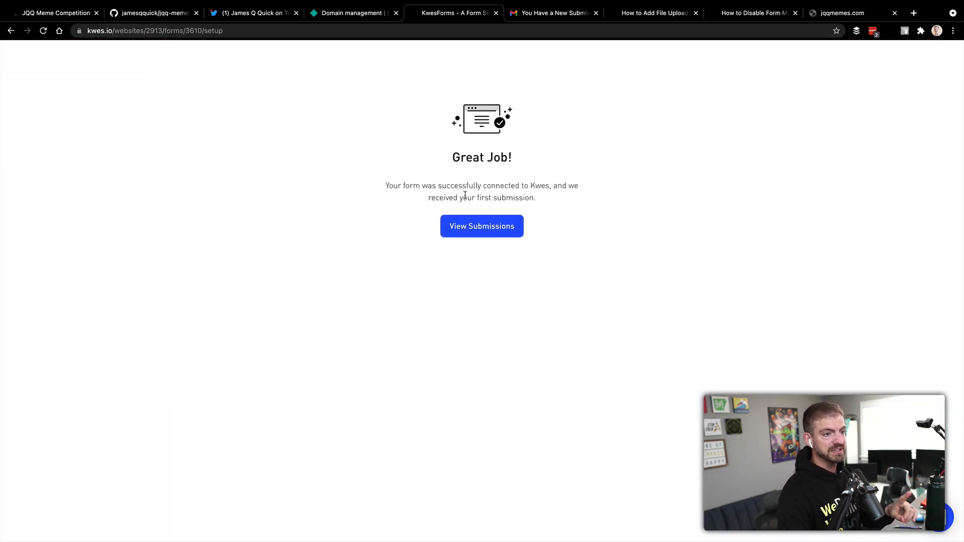
pyautogui.moveTo(481, 225)
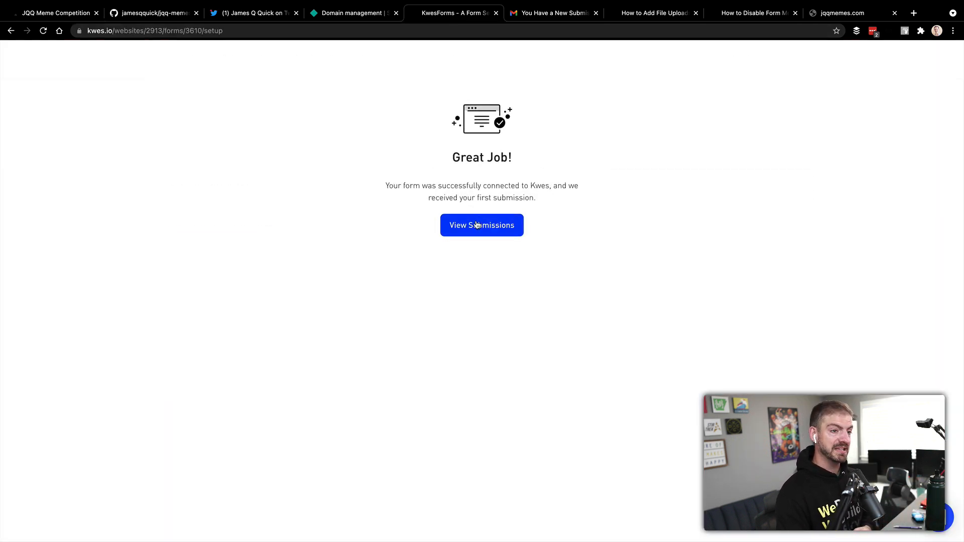
pyautogui.click(481, 225)
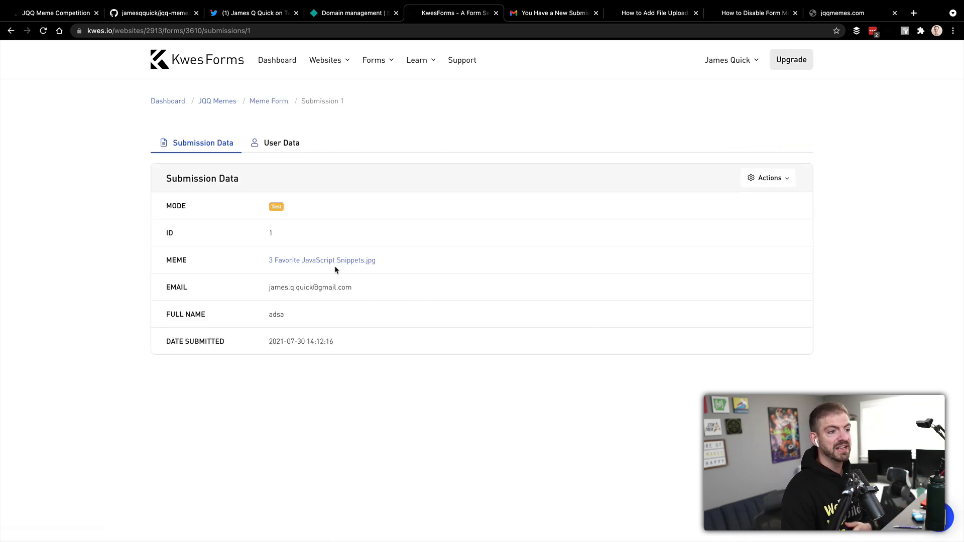
pyautogui.moveTo(268, 123)
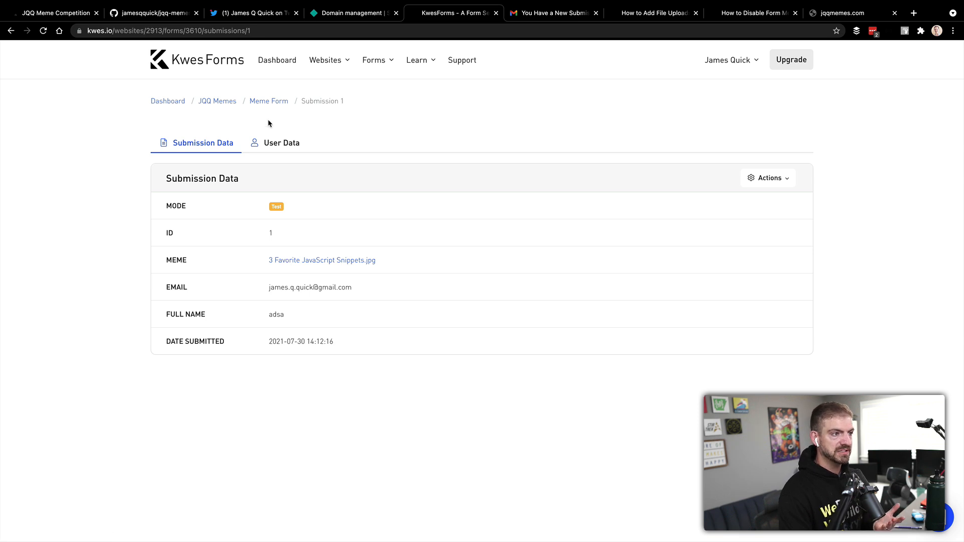
# Return to the dashboard and bring up the JQQ Memes website's forms
pyautogui.click(273, 59)
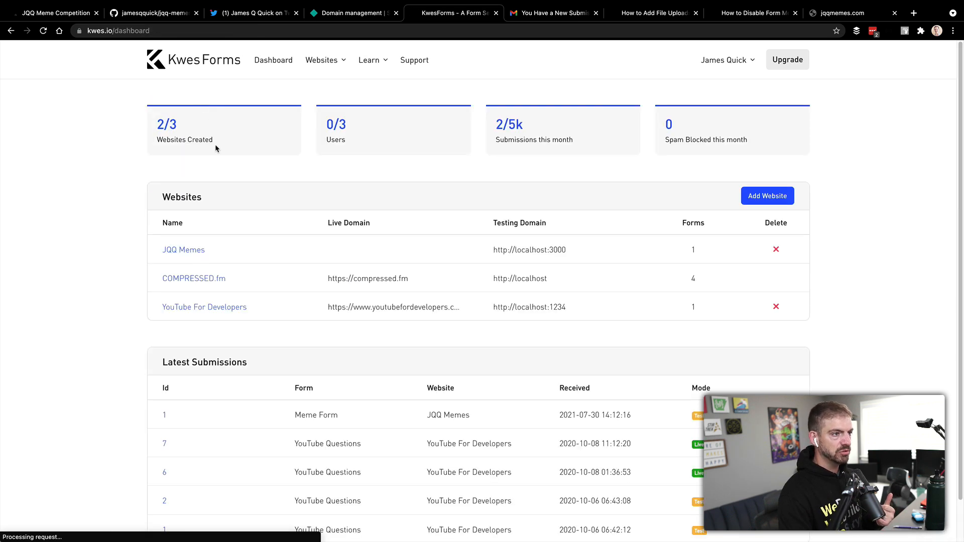
pyautogui.click(183, 250)
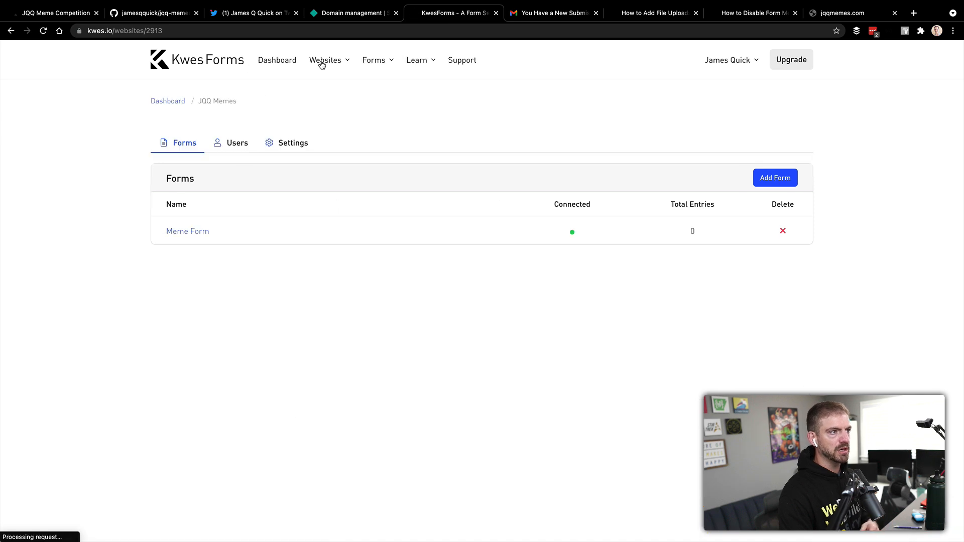
pyautogui.click(551, 12)
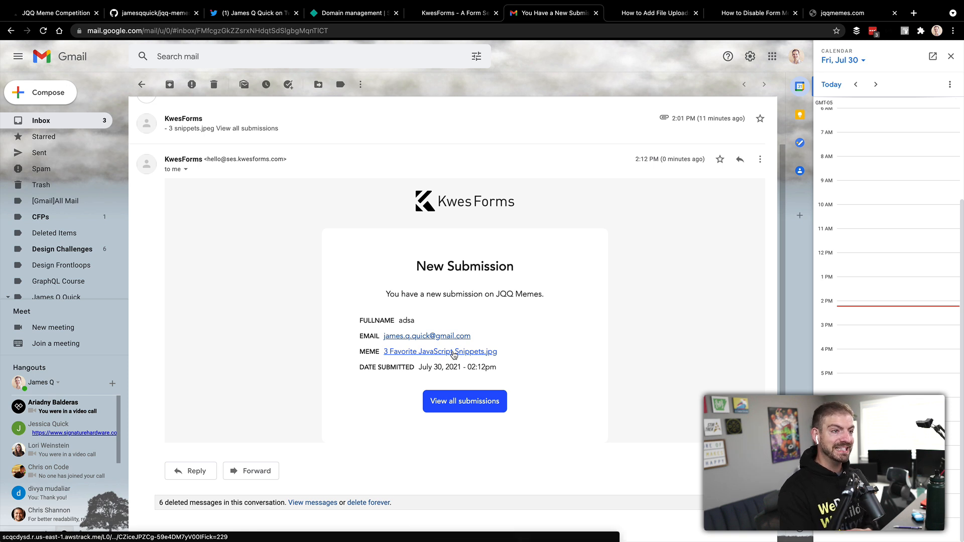
pyautogui.click(440, 352)
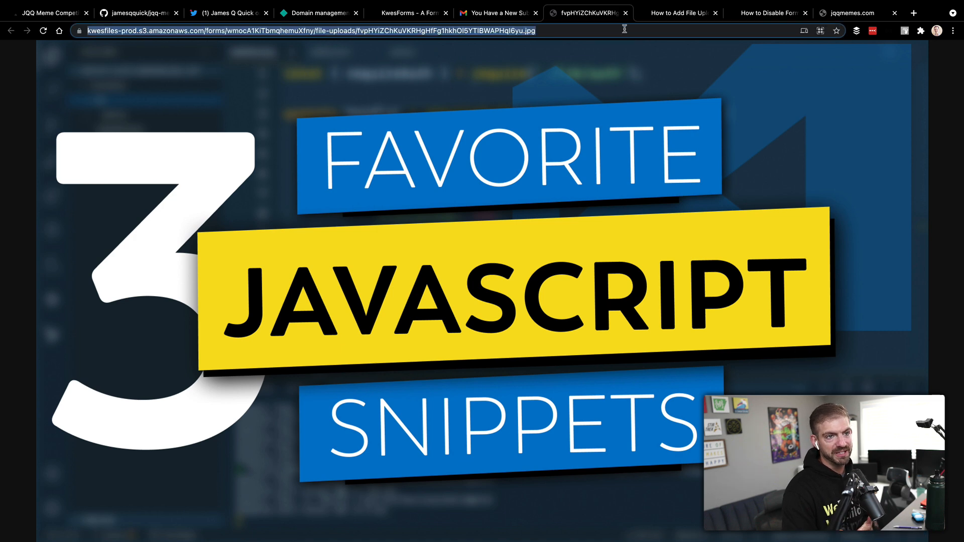
pyautogui.click(498, 12)
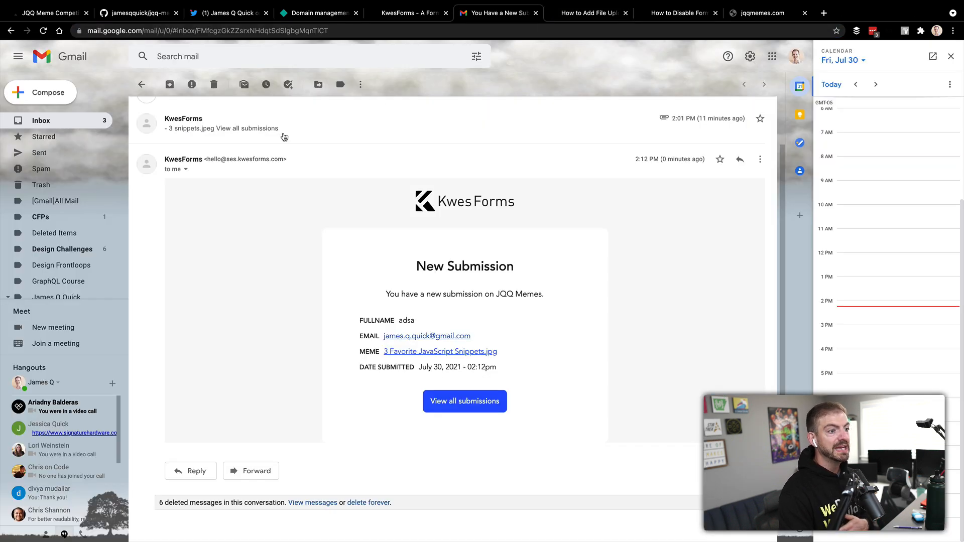
# Reach the Meme Form's Notification Email under Email Settings
pyautogui.click(452, 13)
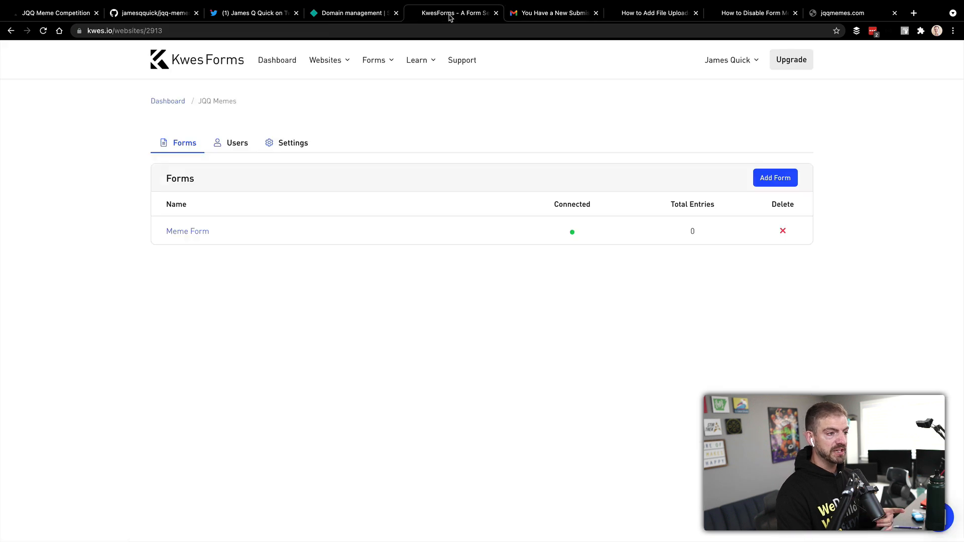
pyautogui.click(187, 231)
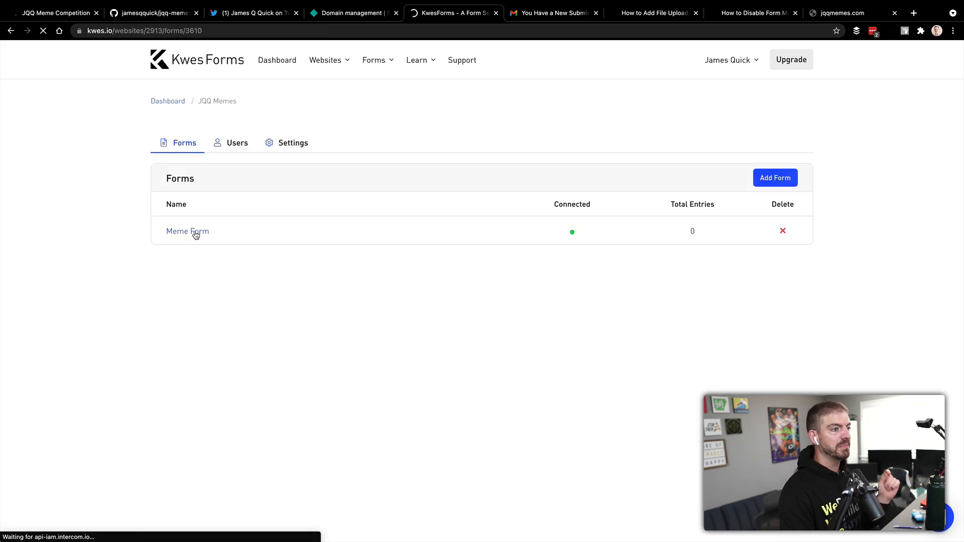
pyautogui.click(187, 231)
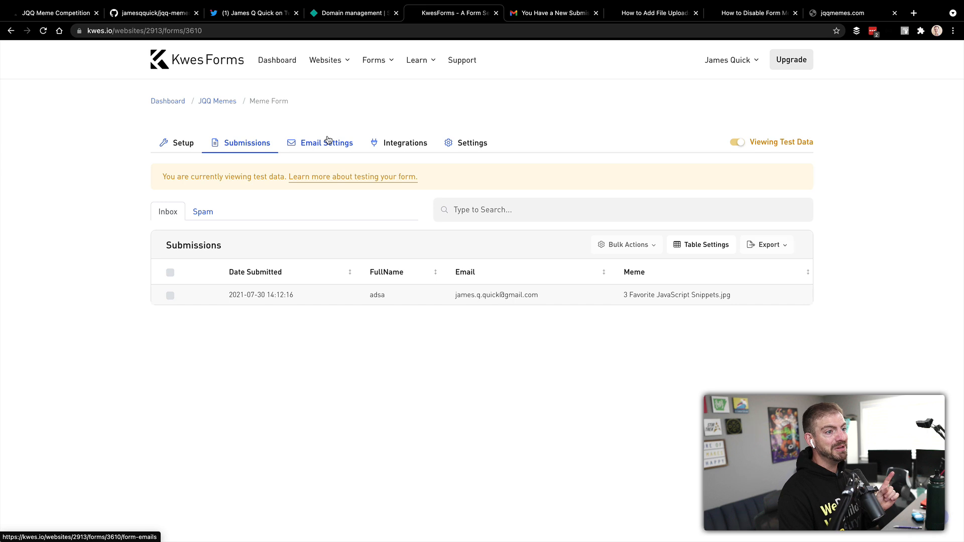
pyautogui.click(325, 143)
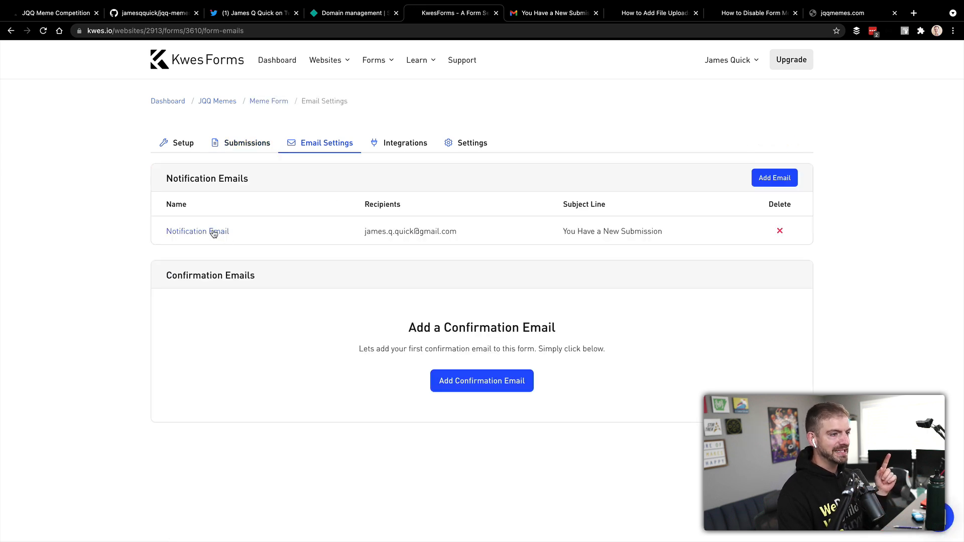
pyautogui.click(197, 231)
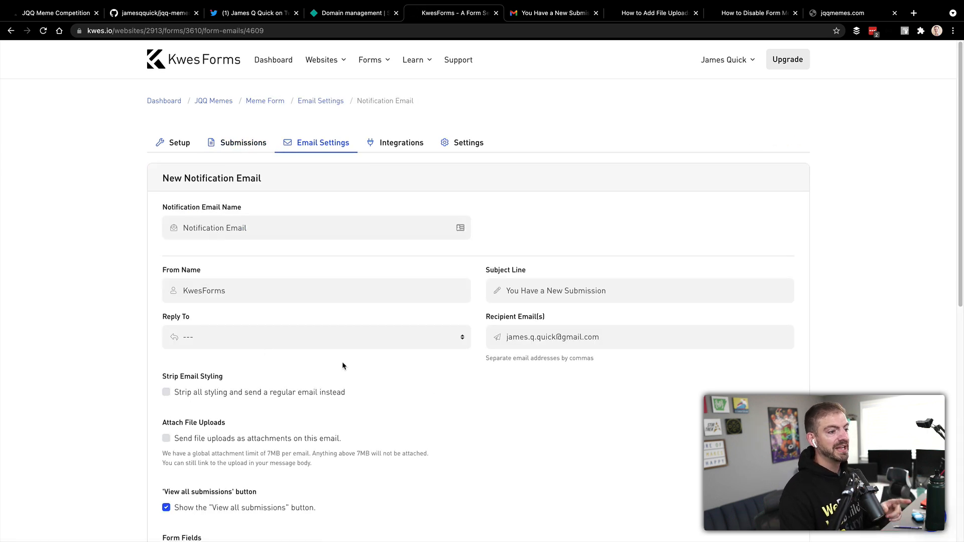
# Enable sending file uploads as attachments and highlight the 7MB attachment limit note
pyautogui.scroll(-3)
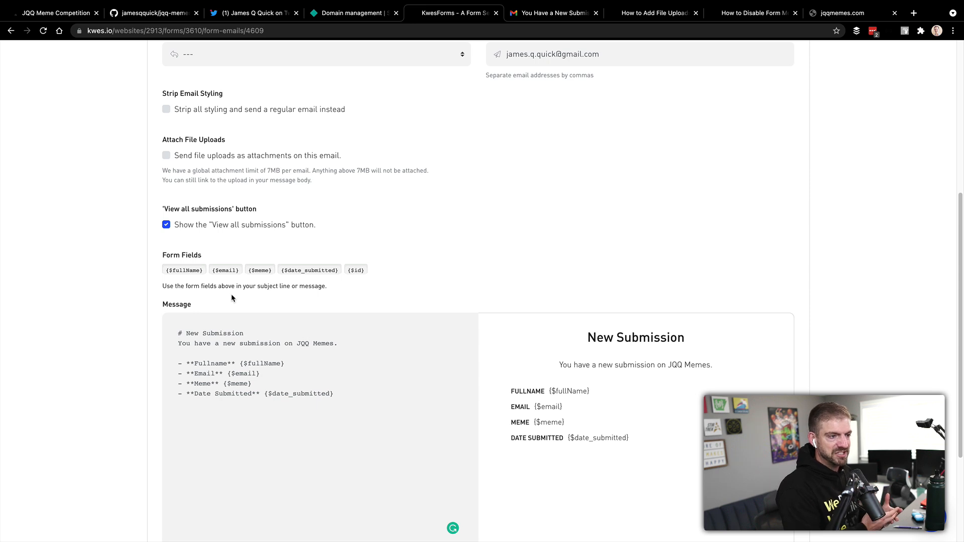
pyautogui.moveTo(270, 381)
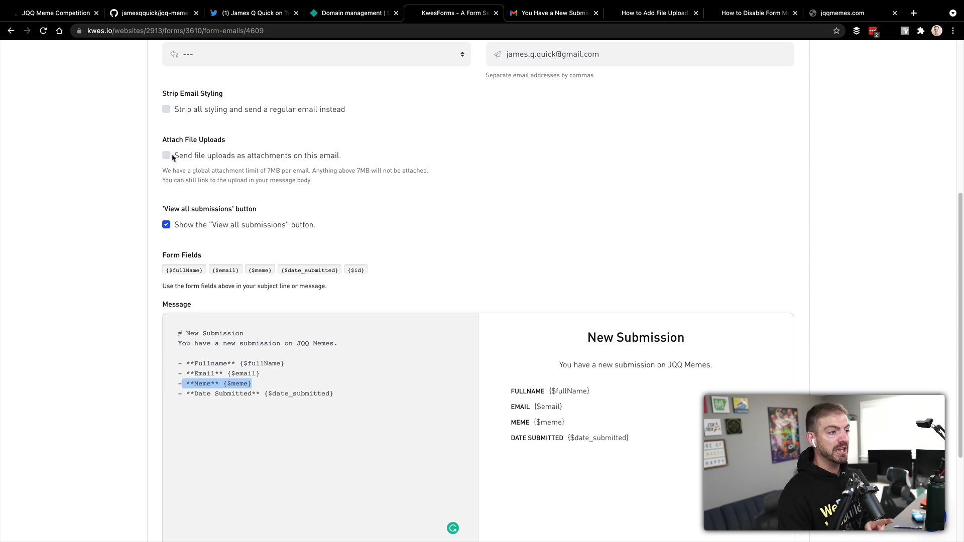
pyautogui.click(166, 155)
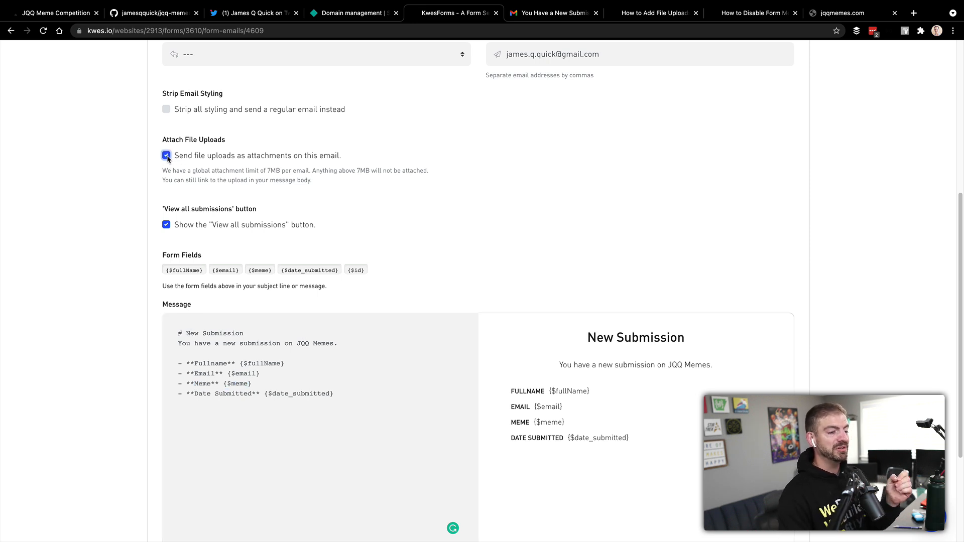
pyautogui.scroll(-3)
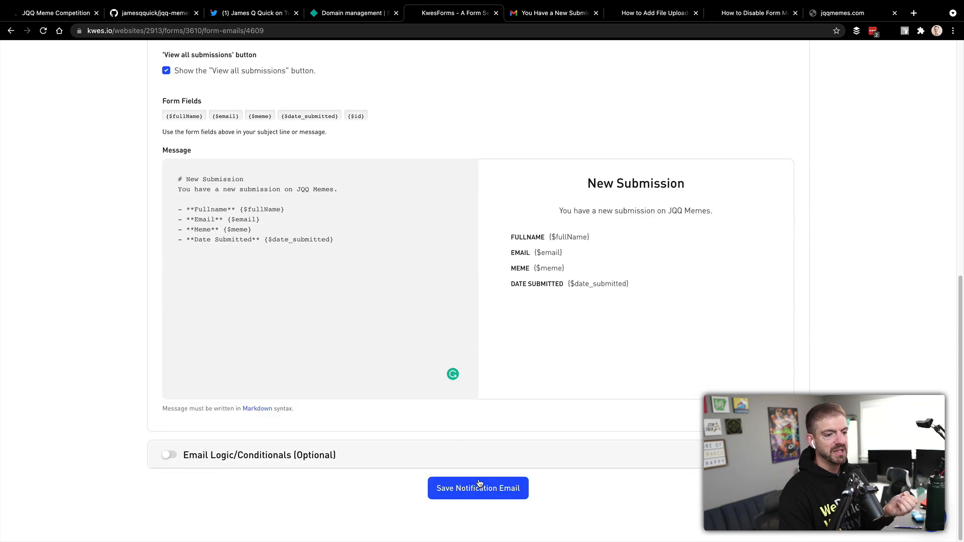
pyautogui.scroll(3)
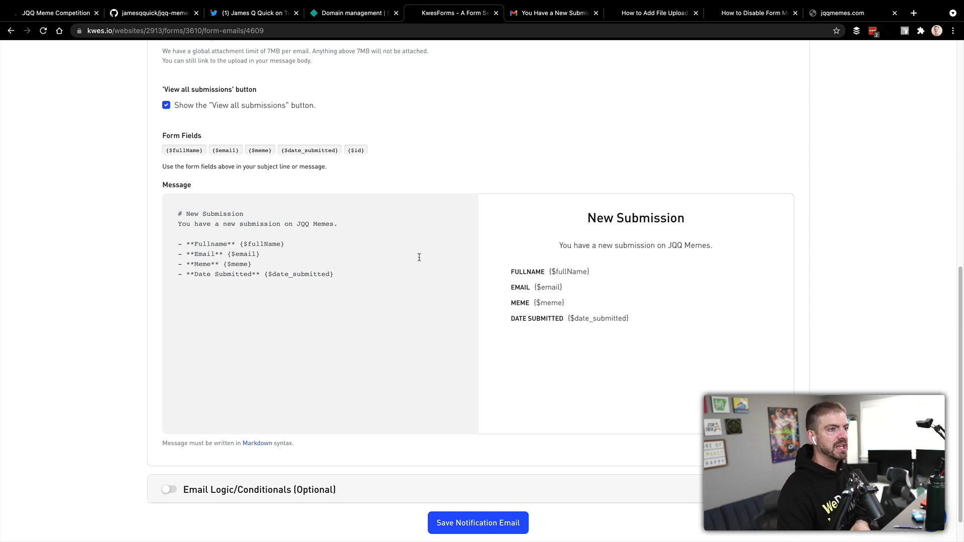
pyautogui.scroll(3)
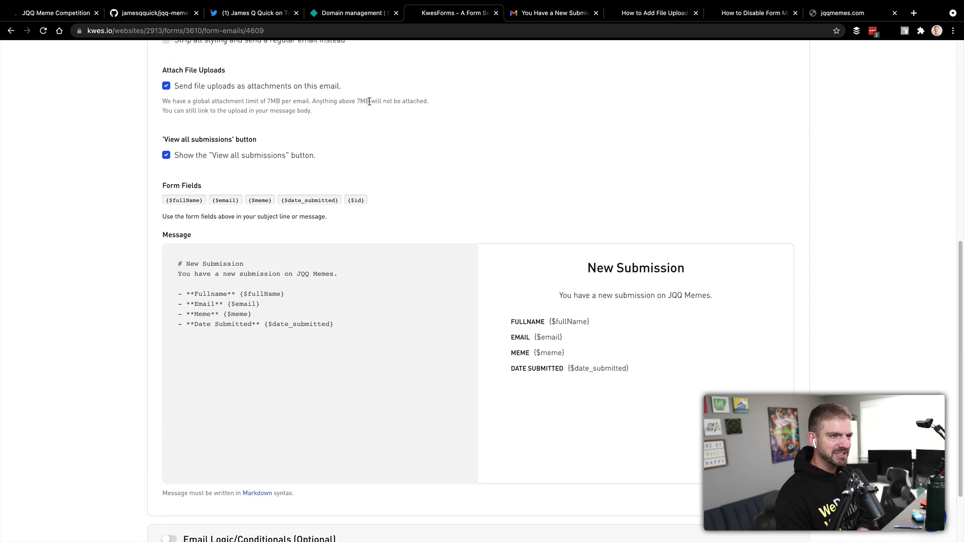
pyautogui.doubleClick(361, 101)
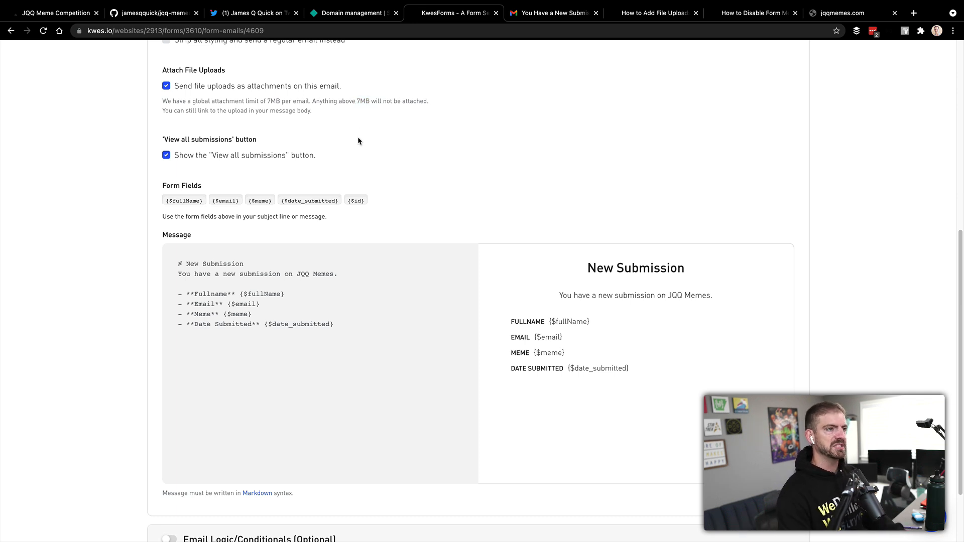
pyautogui.click(54, 12)
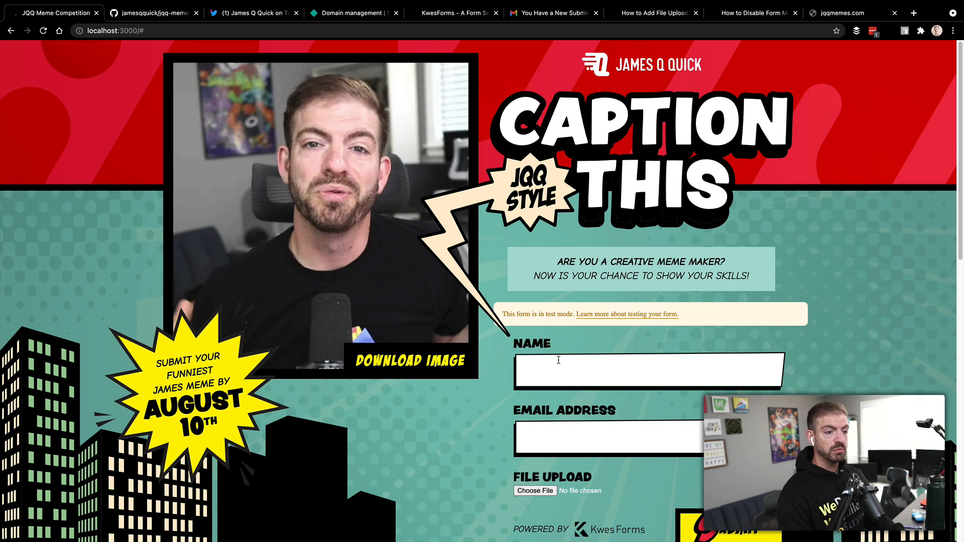
pyautogui.write('JAMES')
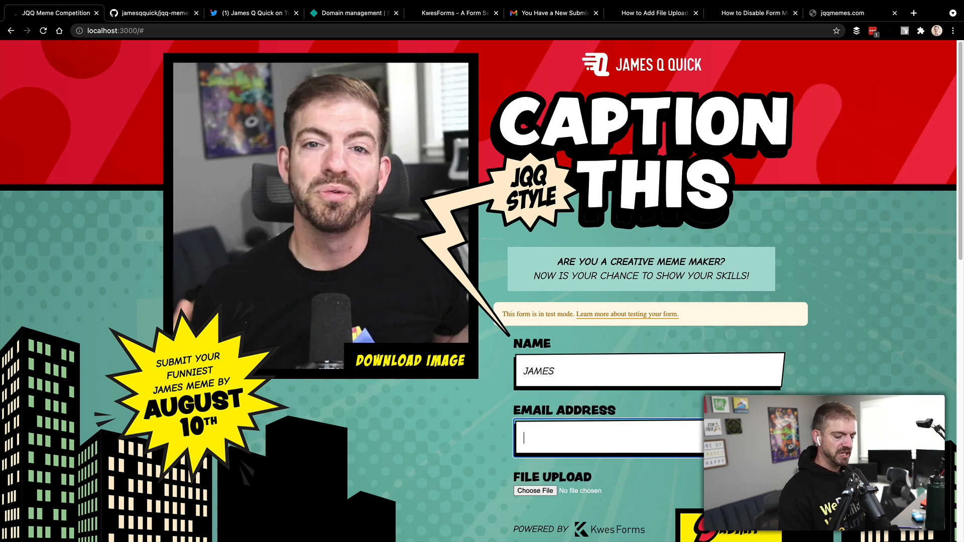
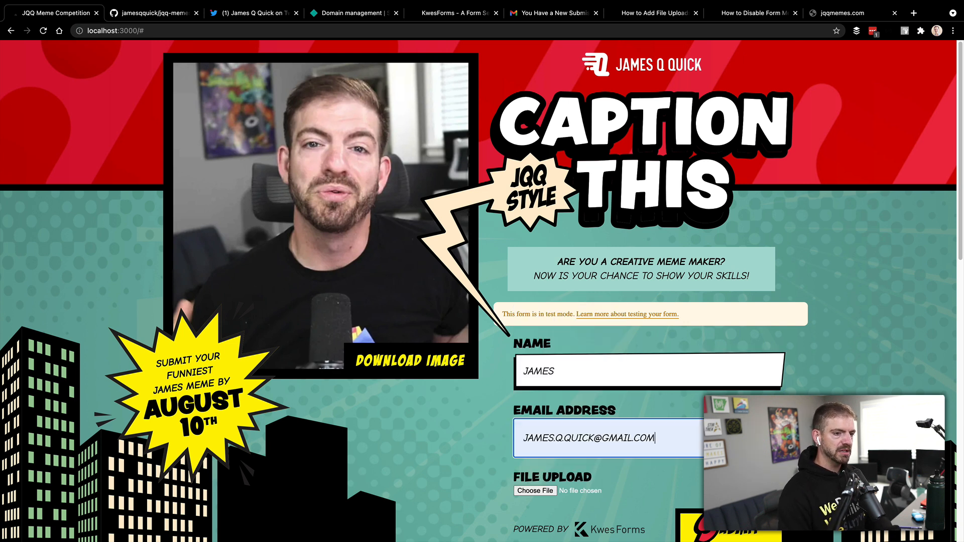
pyautogui.click(534, 491)
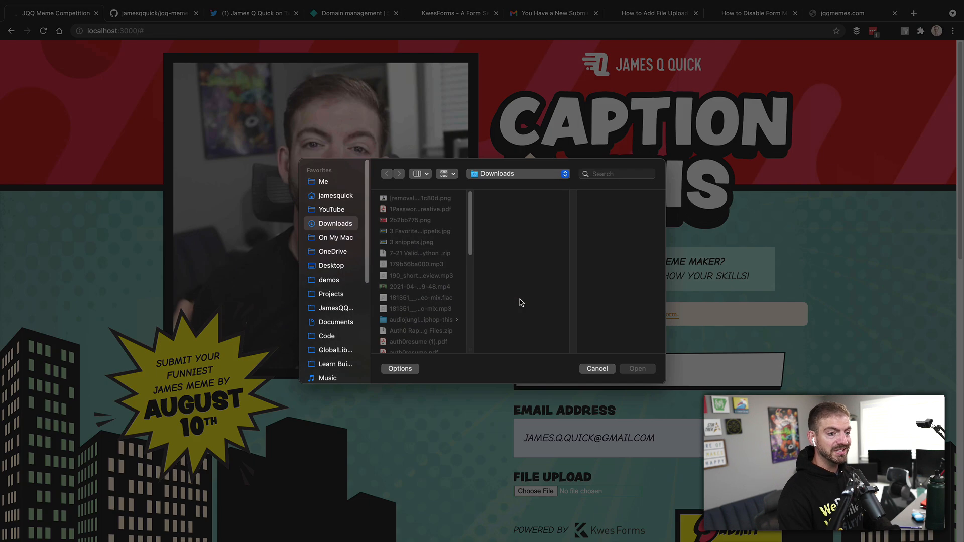
pyautogui.click(420, 231)
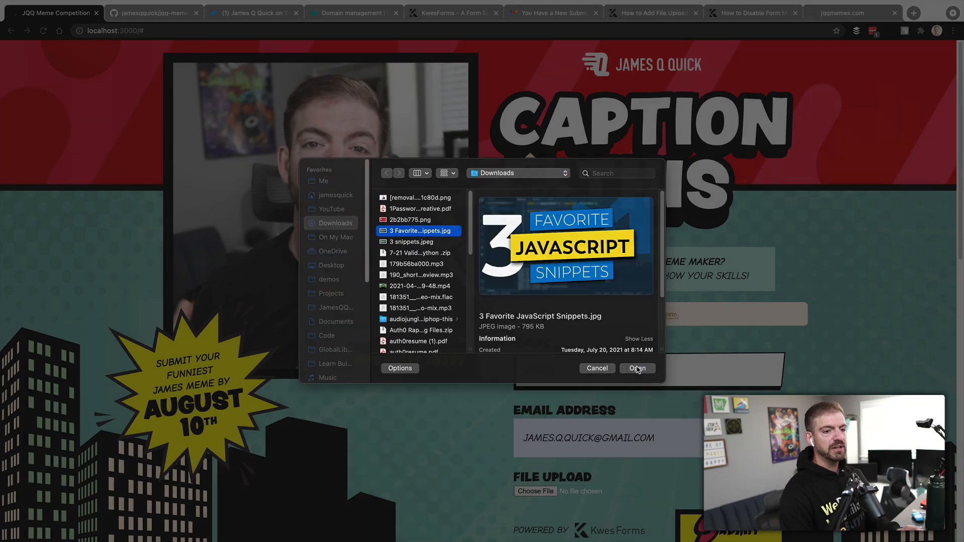
pyautogui.click(636, 368)
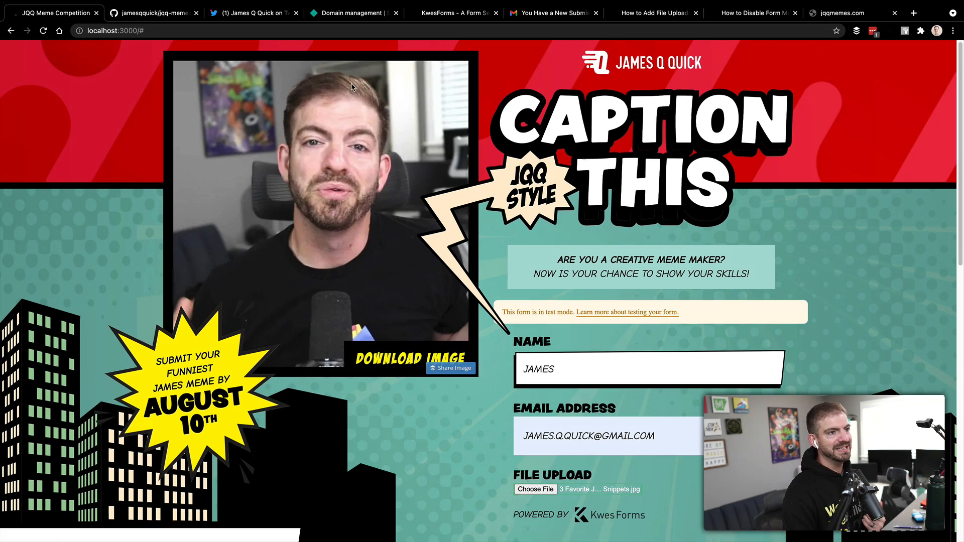
# View the latest Gmail notification with 3 Favorite JavaScript Snippets.jpg attached
pyautogui.click(552, 12)
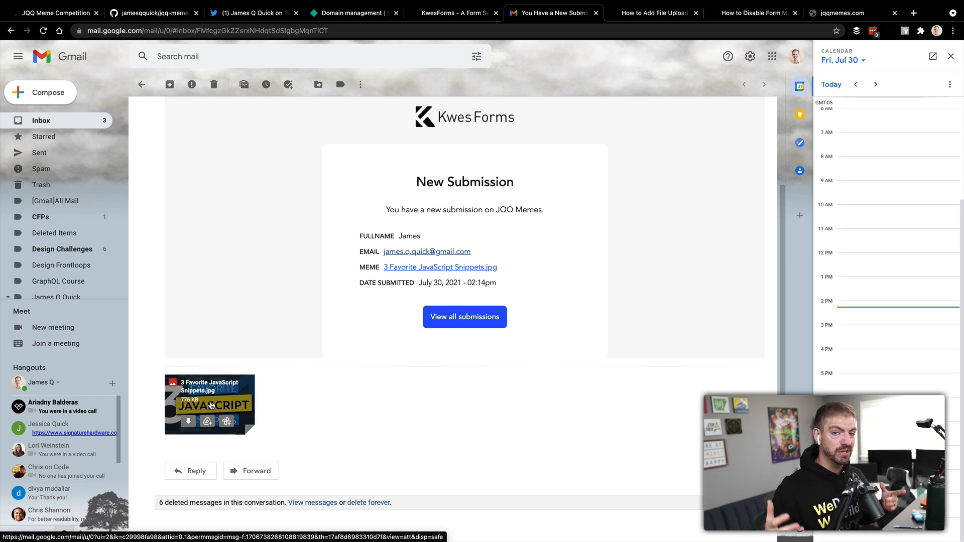
pyautogui.moveTo(269, 341)
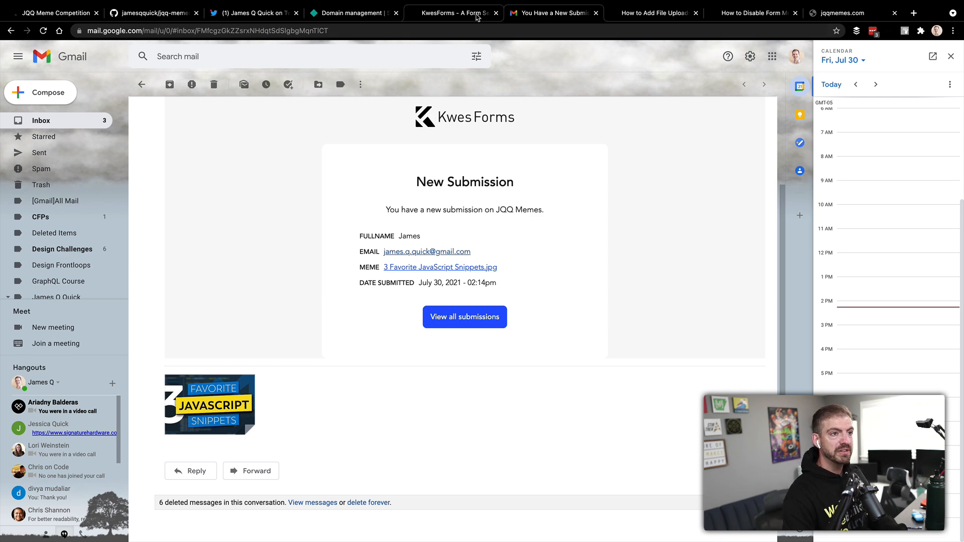
# Review the notification settings, then bring up the file upload validation rules in the docs
pyautogui.click(454, 12)
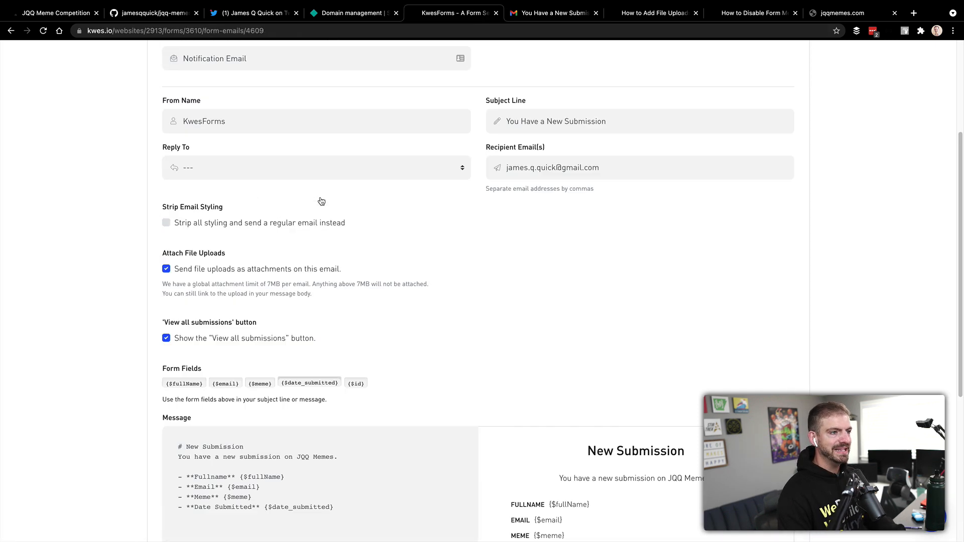
pyautogui.scroll(3)
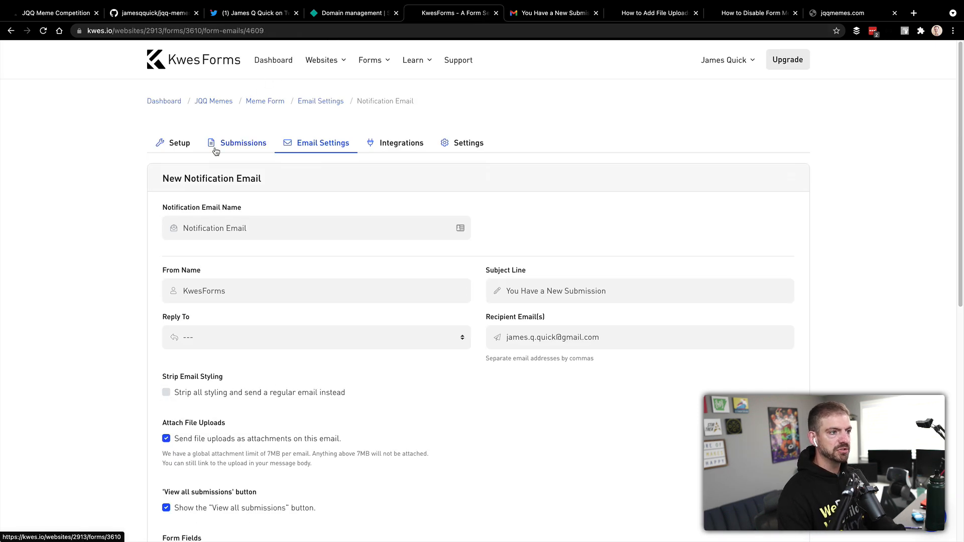
pyautogui.moveTo(606, 45)
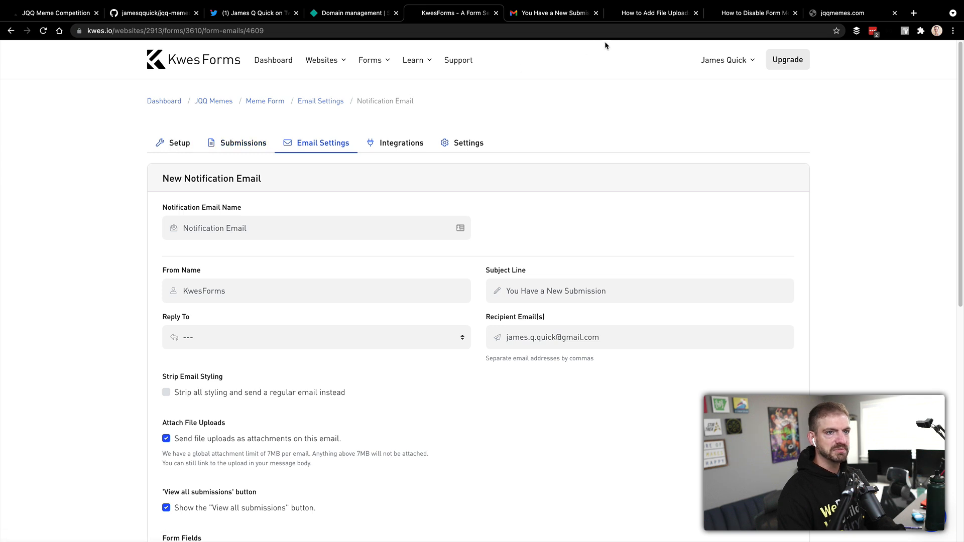
pyautogui.click(654, 12)
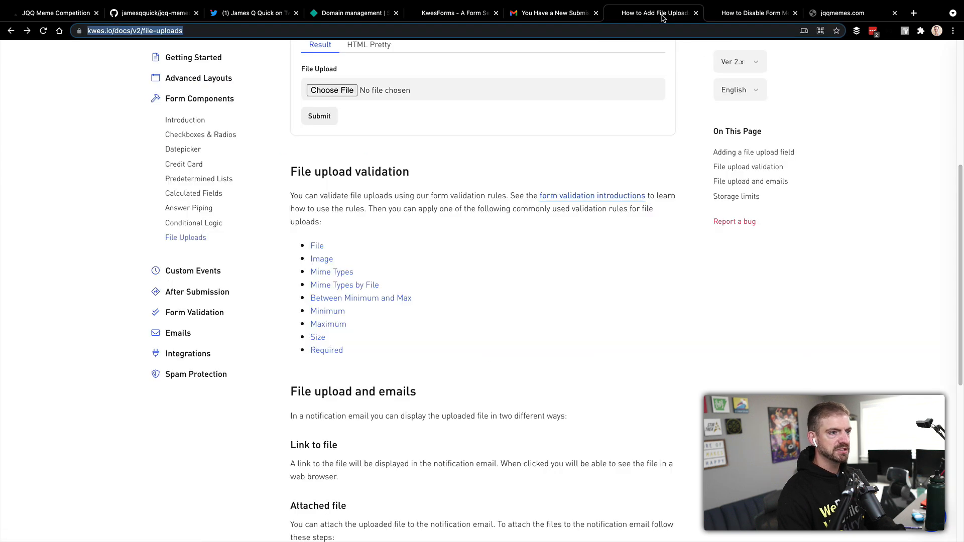
pyautogui.moveTo(424, 342)
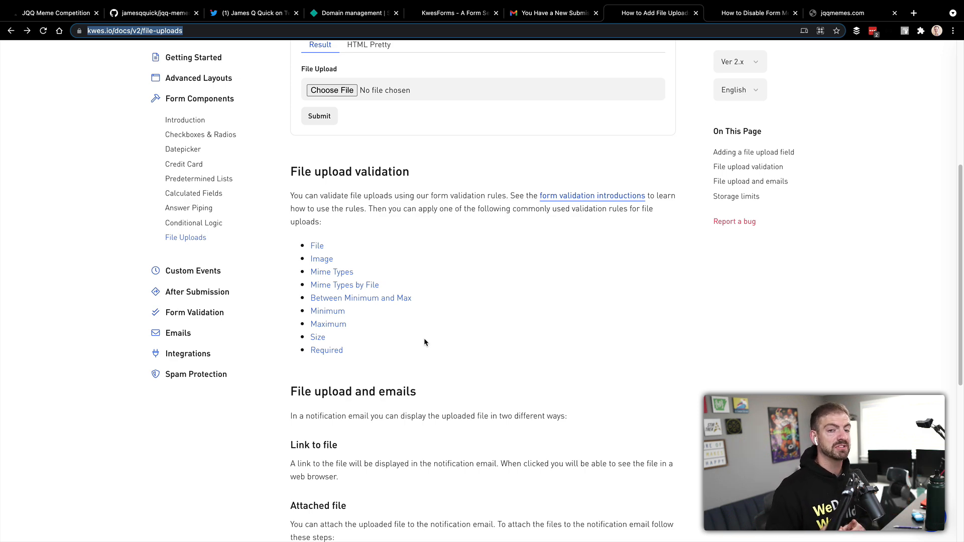
# Add rules="image" to the meme file input in index.js
pyautogui.press('alt+tab')
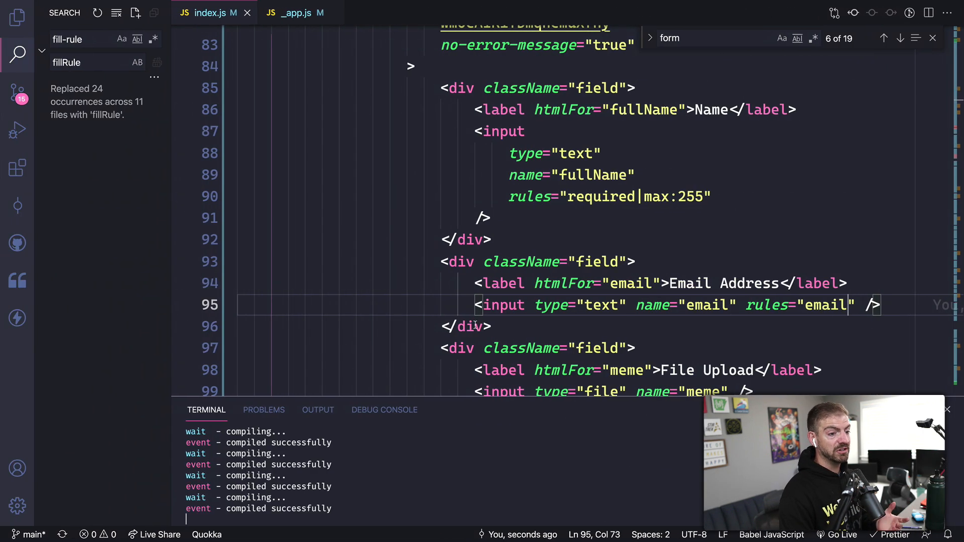
pyautogui.scroll(-3)
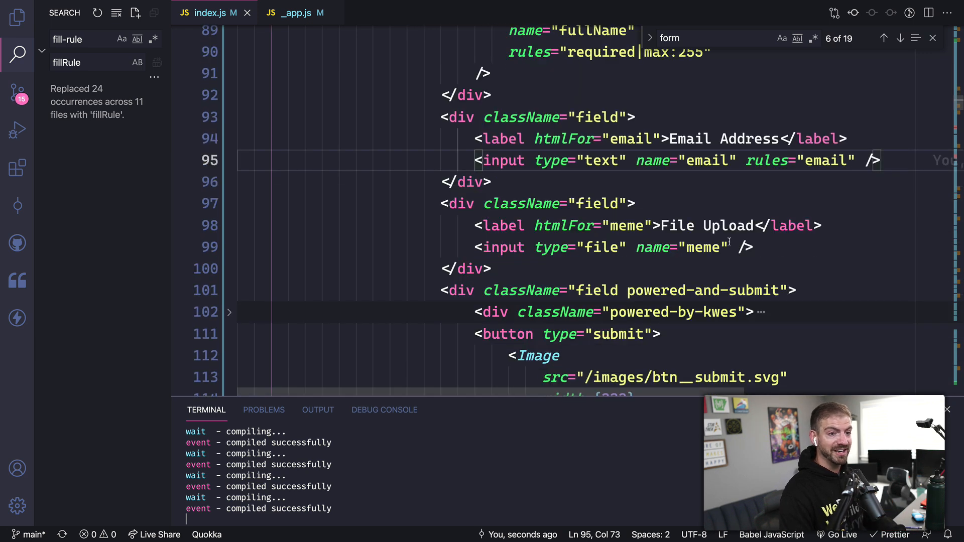
pyautogui.write('r')
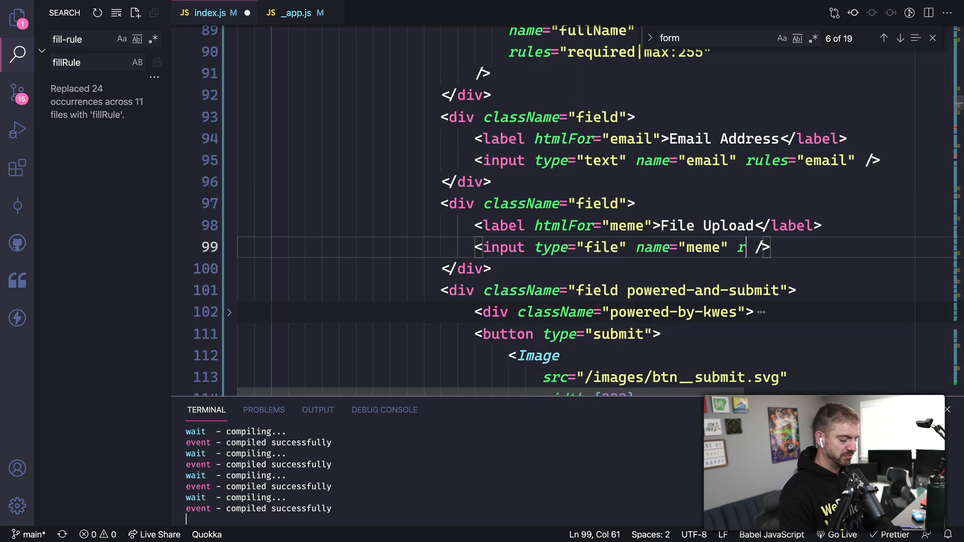
pyautogui.write('ules=""')
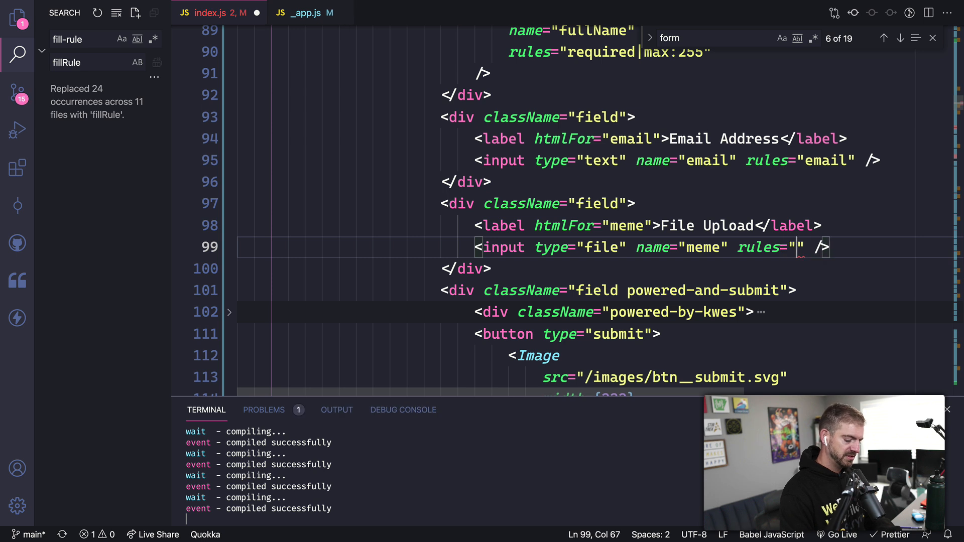
pyautogui.write('file')
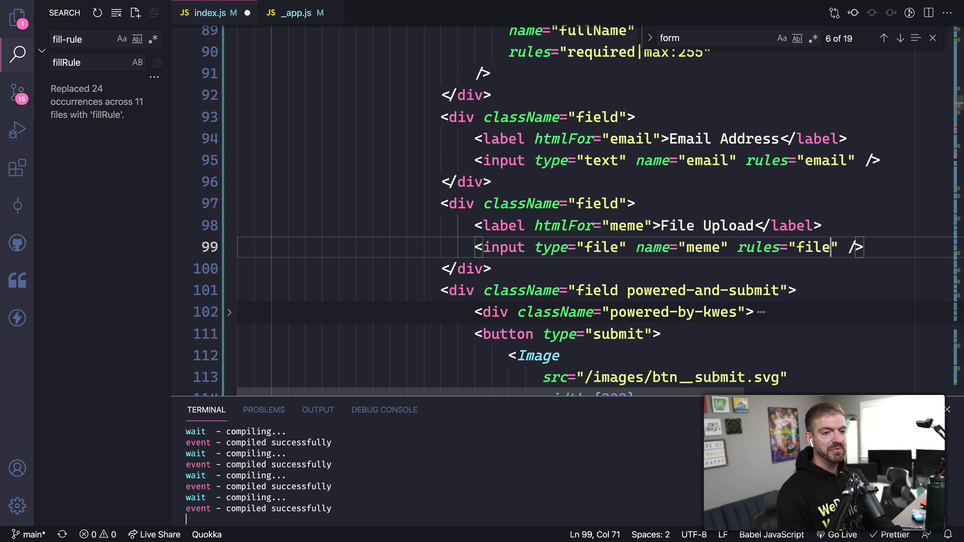
pyautogui.write('image')
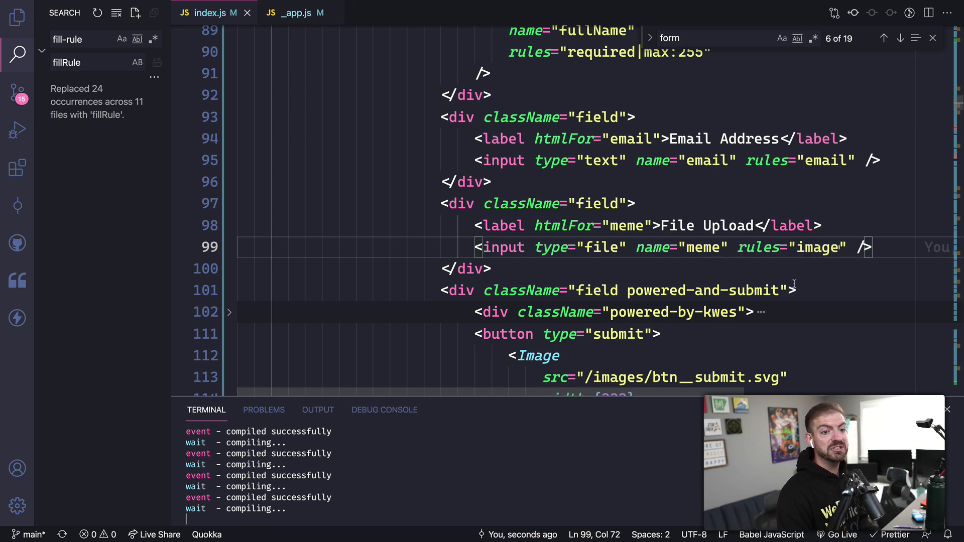
pyautogui.click(653, 12)
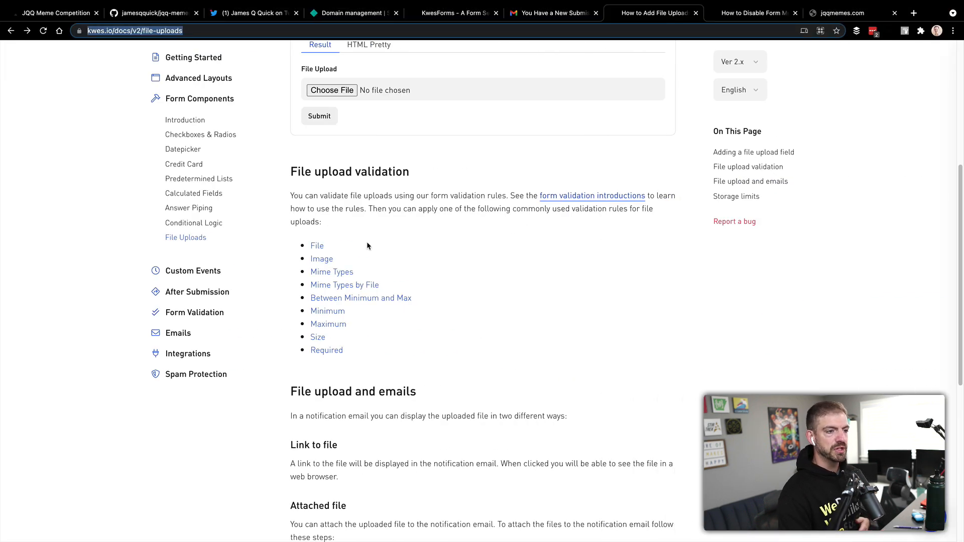
pyautogui.moveTo(321, 258)
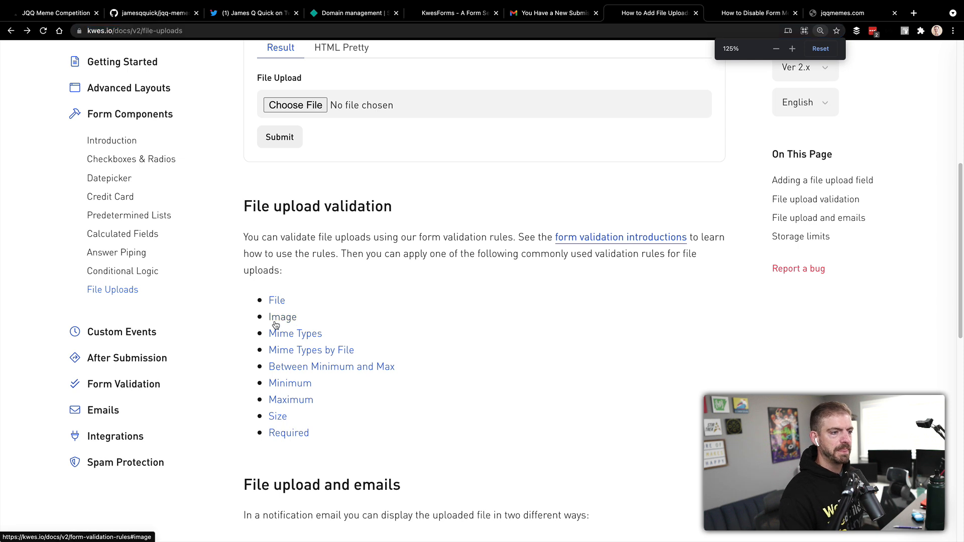
# Read the Image validation rule entry in the file upload docs
pyautogui.click(283, 316)
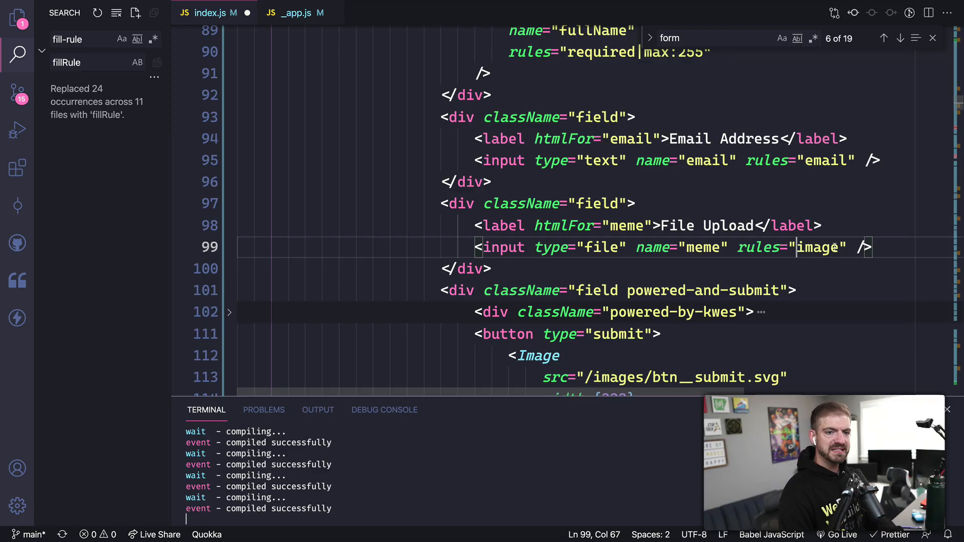
pyautogui.write('|req')
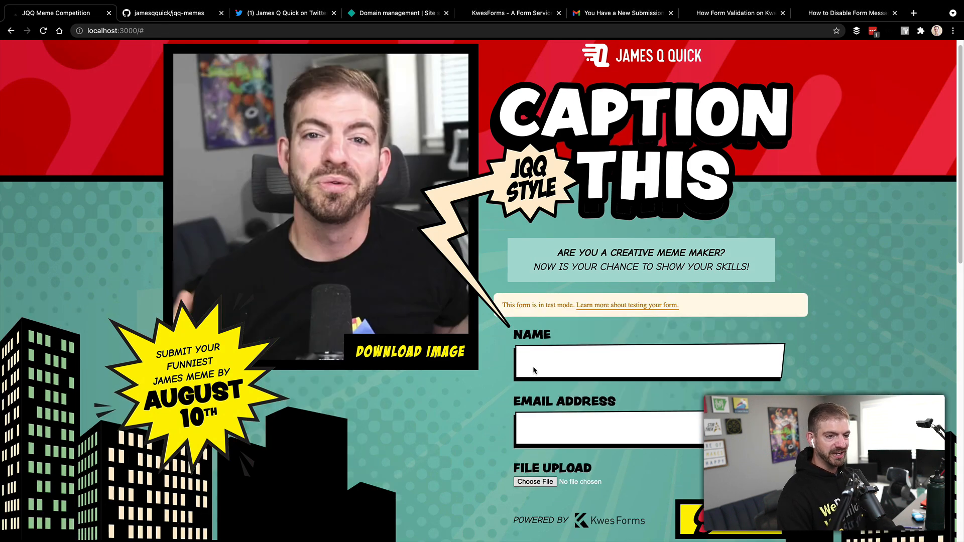
# Attach 179b56ba000.mp3 as the meme and see the 'must be an image' error
pyautogui.click(534, 481)
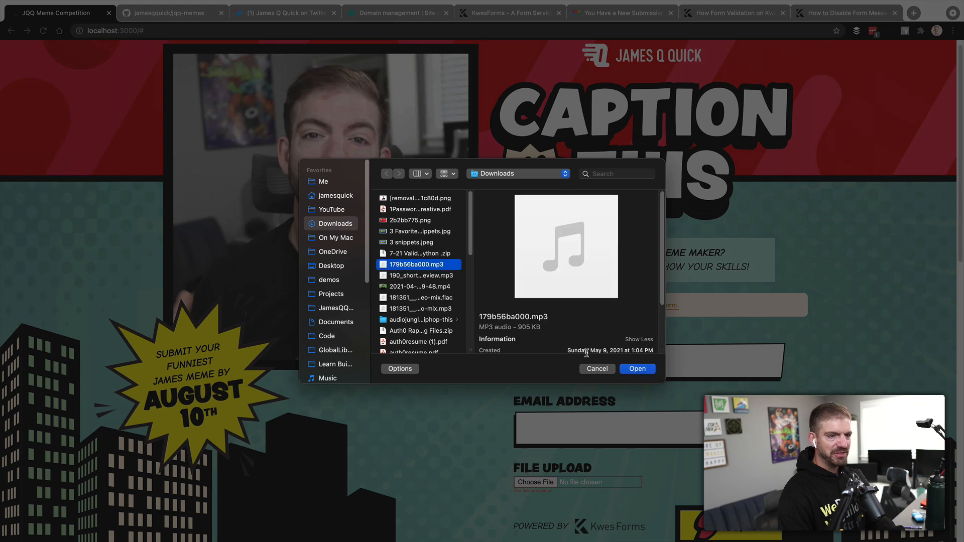
pyautogui.click(636, 369)
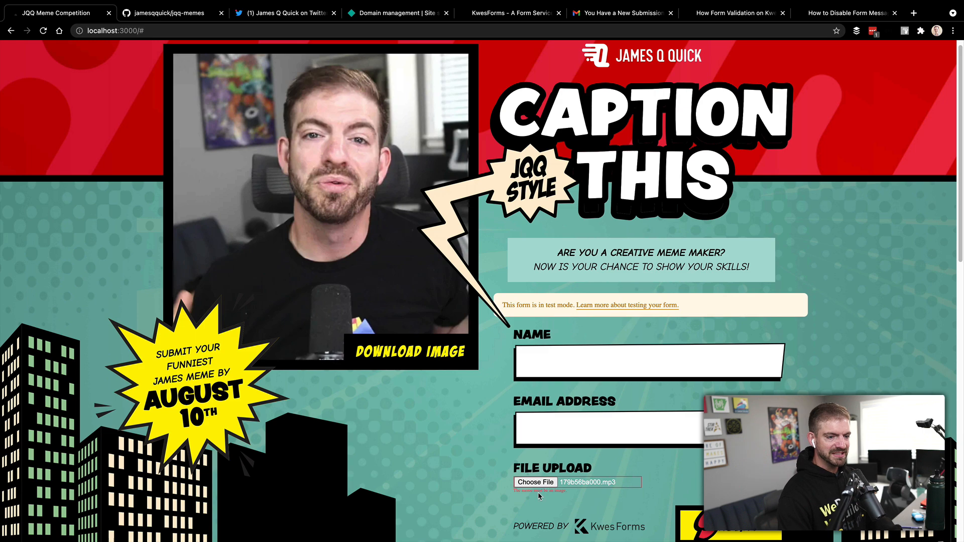
pyautogui.scroll(-3)
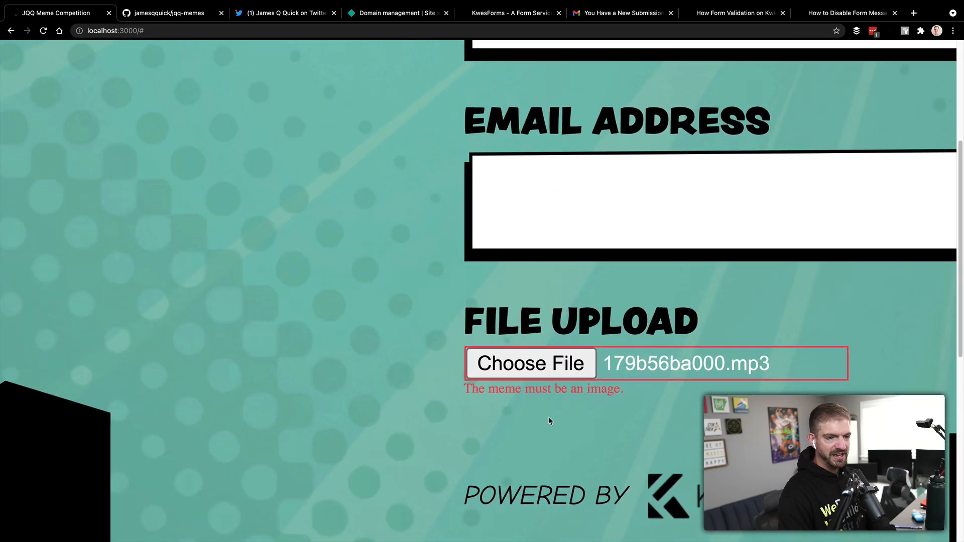
pyautogui.moveTo(584, 388)
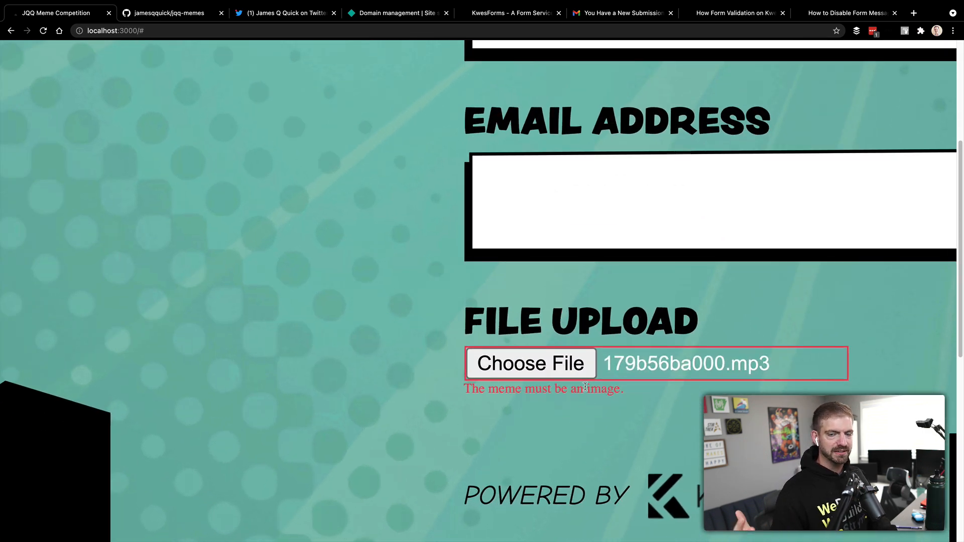
pyautogui.scroll(3)
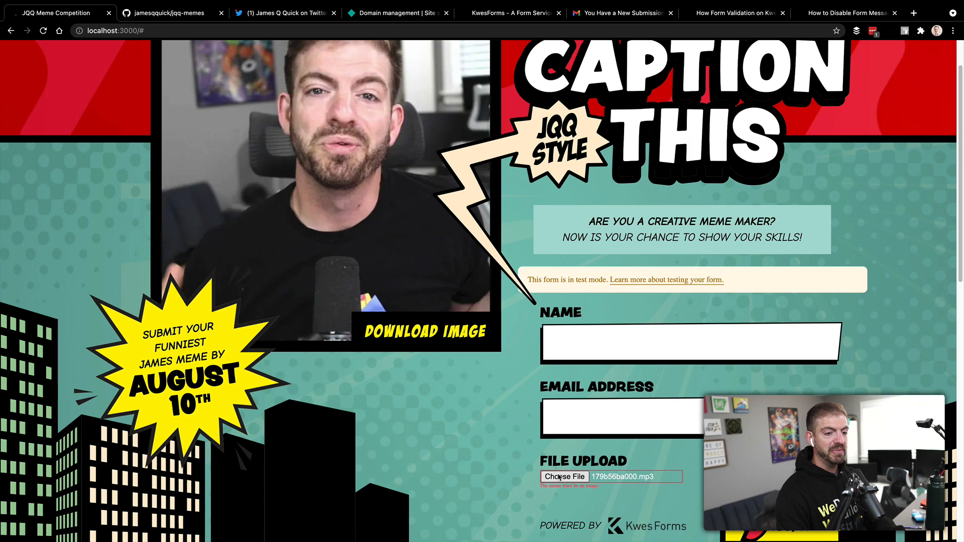
# Replace the mp3 with the 3 Favorite JavaScript Snippets.jpg image, clearing the error
pyautogui.click(563, 476)
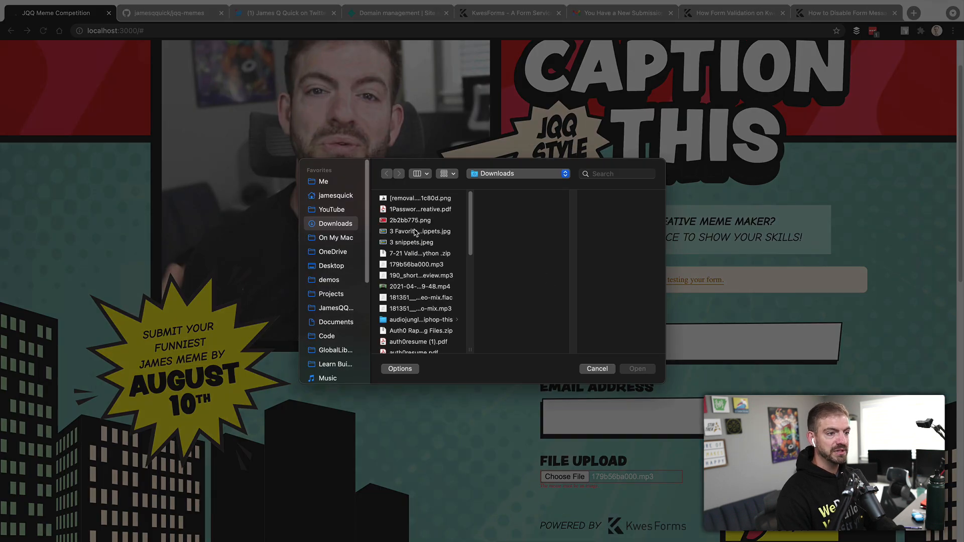
pyautogui.click(595, 369)
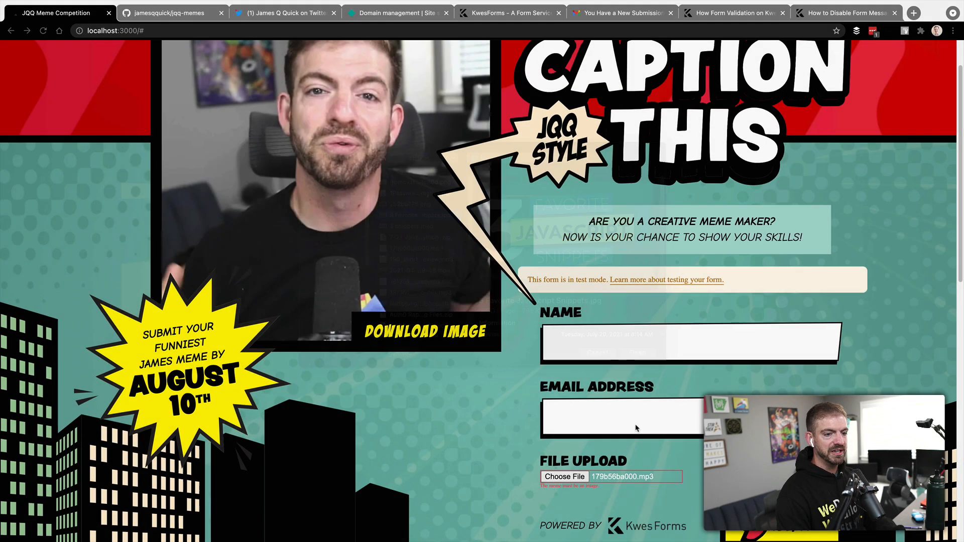
pyautogui.click(563, 476)
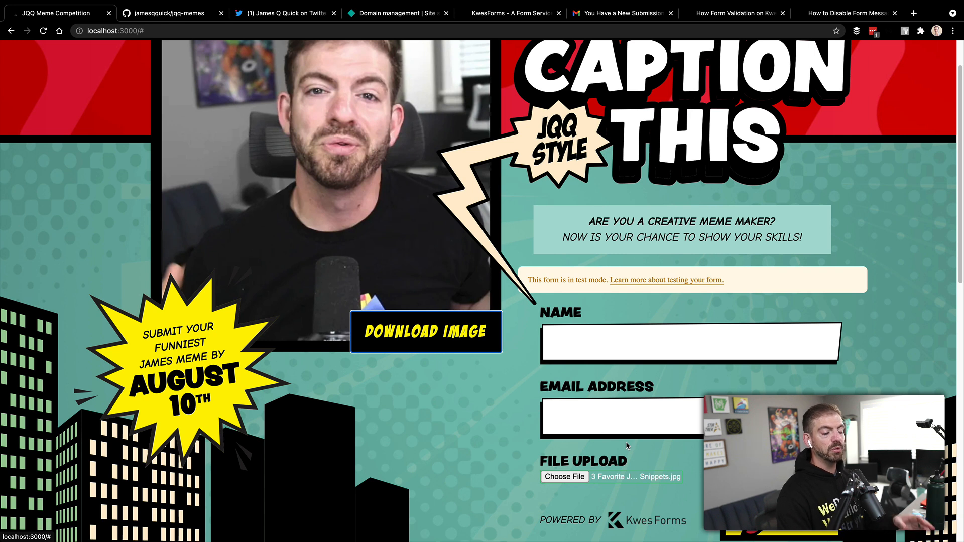
pyautogui.moveTo(608, 374)
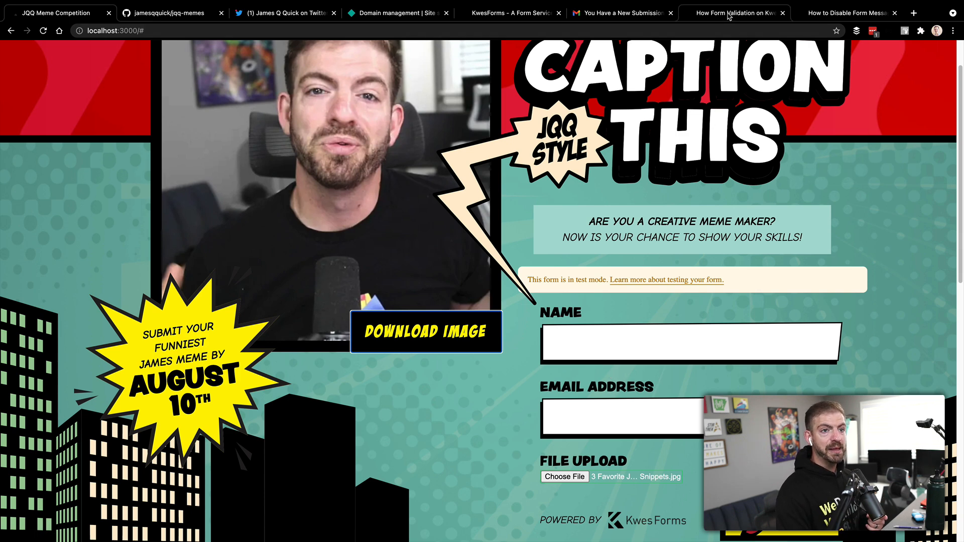
pyautogui.click(735, 13)
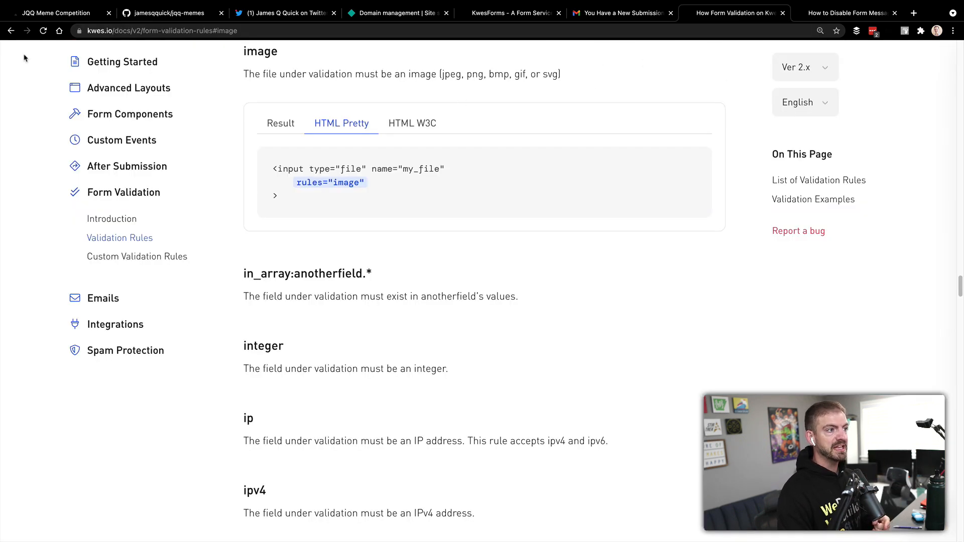
pyautogui.click(11, 31)
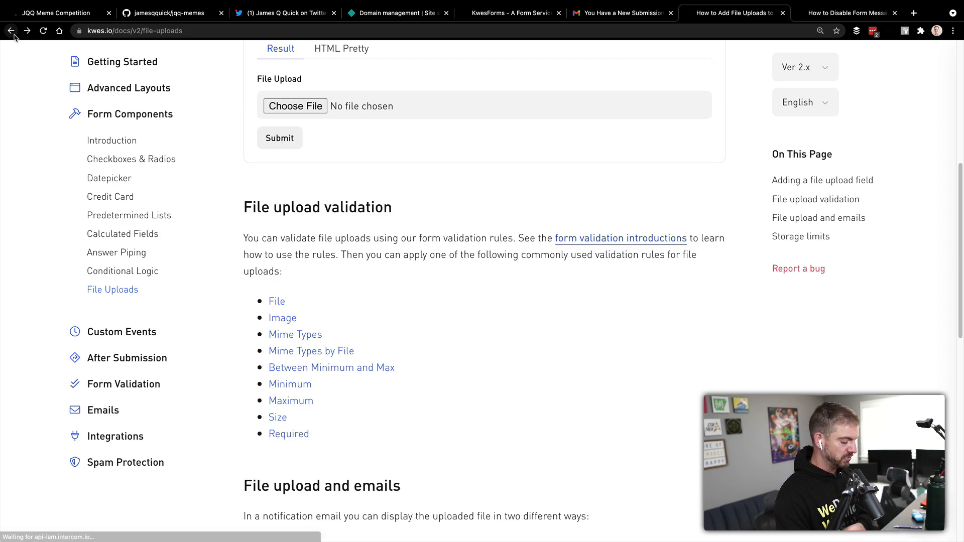
pyautogui.moveTo(430, 335)
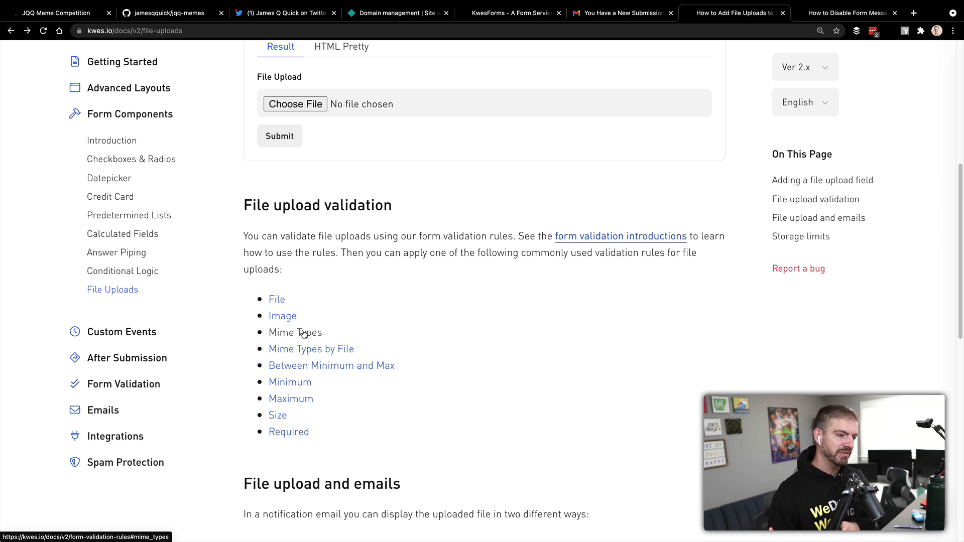
pyautogui.moveTo(302, 382)
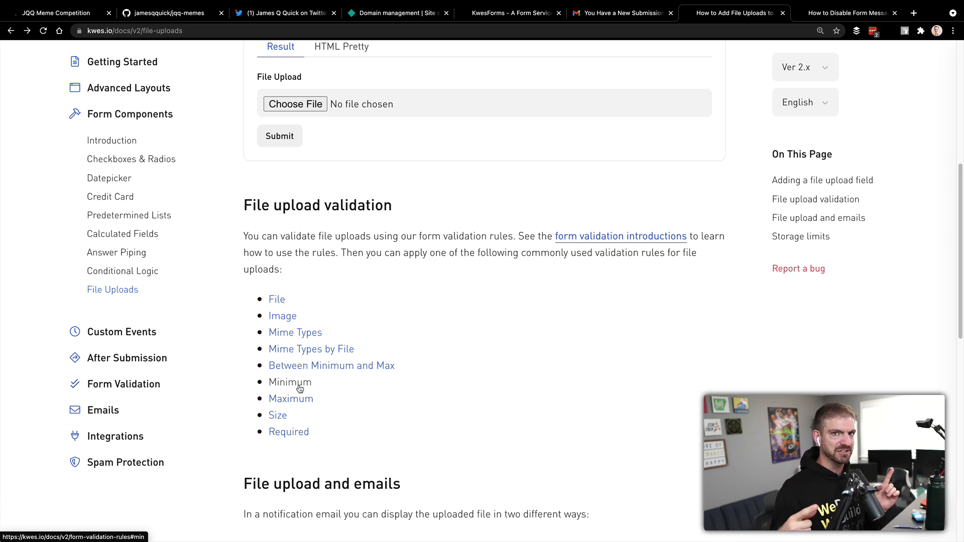
pyautogui.click(55, 12)
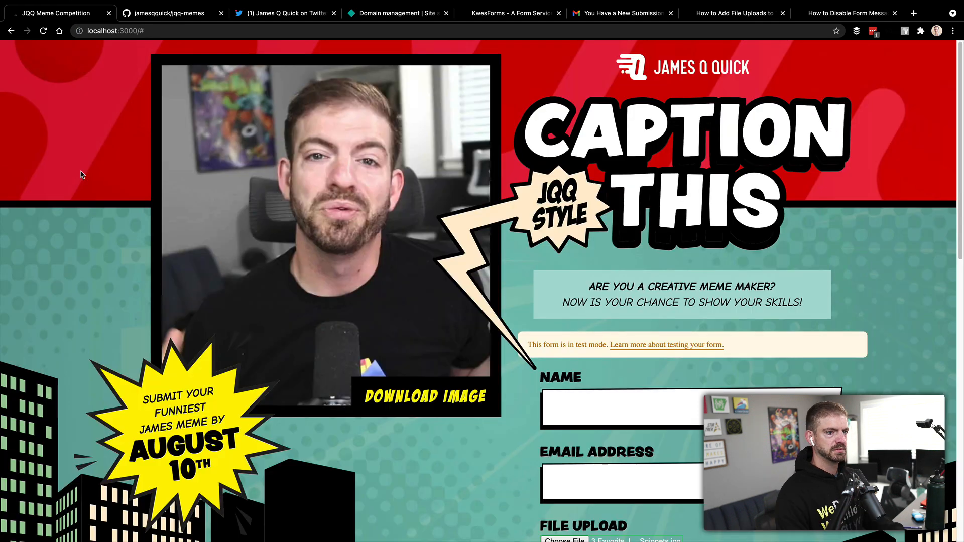